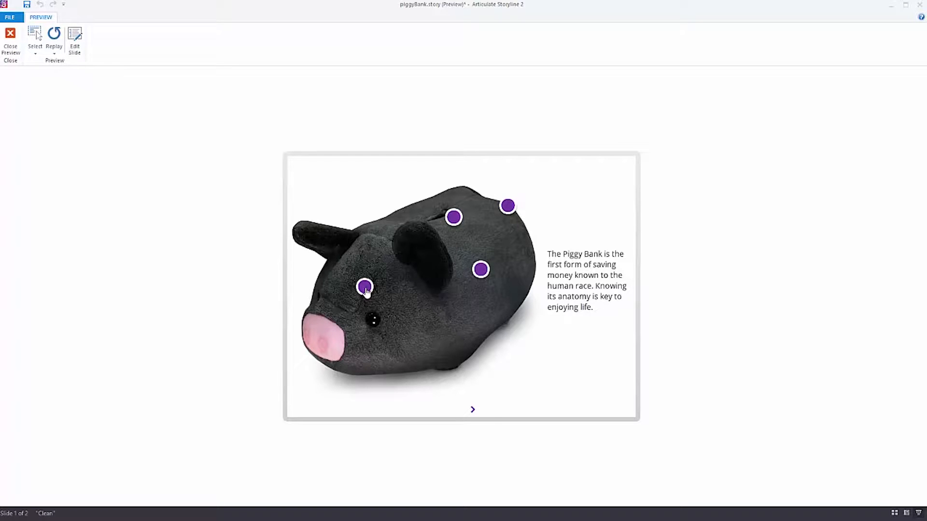
In preview, click the piggy bank hotspots to show their details, including reopening an already viewed part
left_click(482, 269)
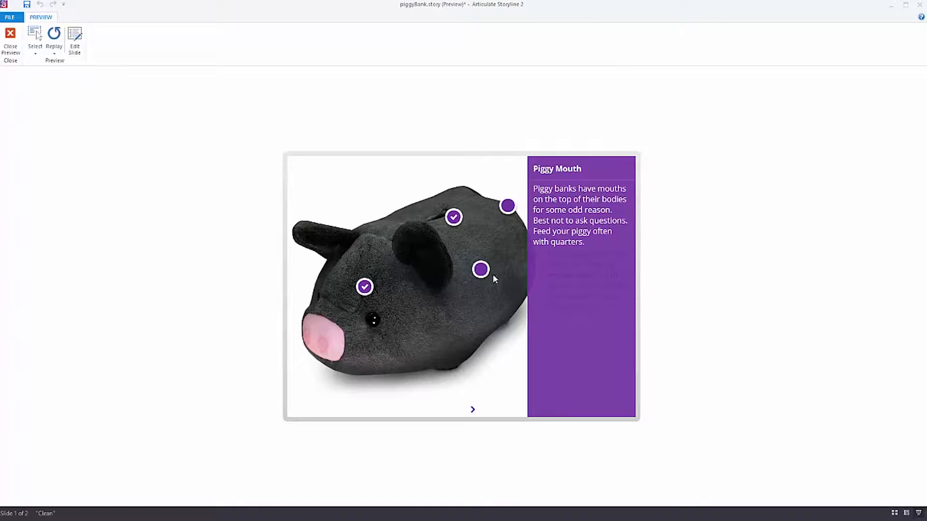
left_click(481, 270)
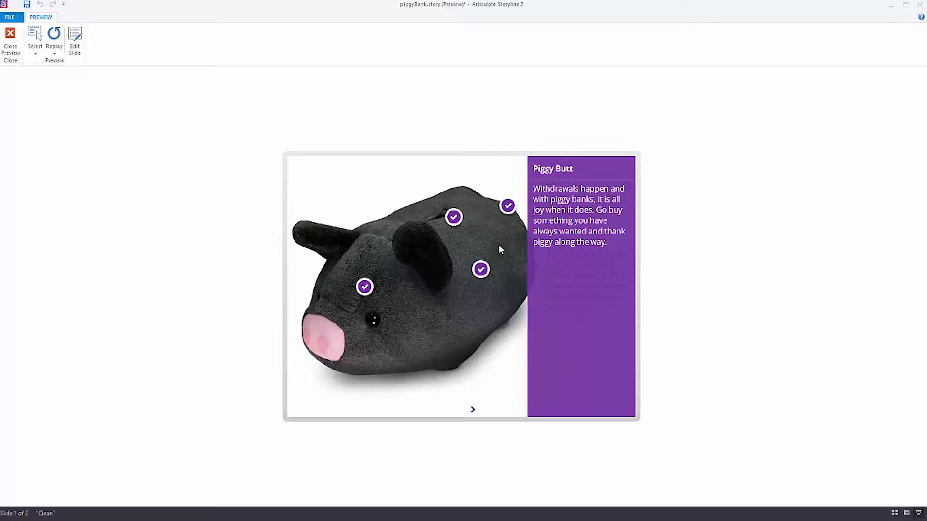
mouse_move(428, 231)
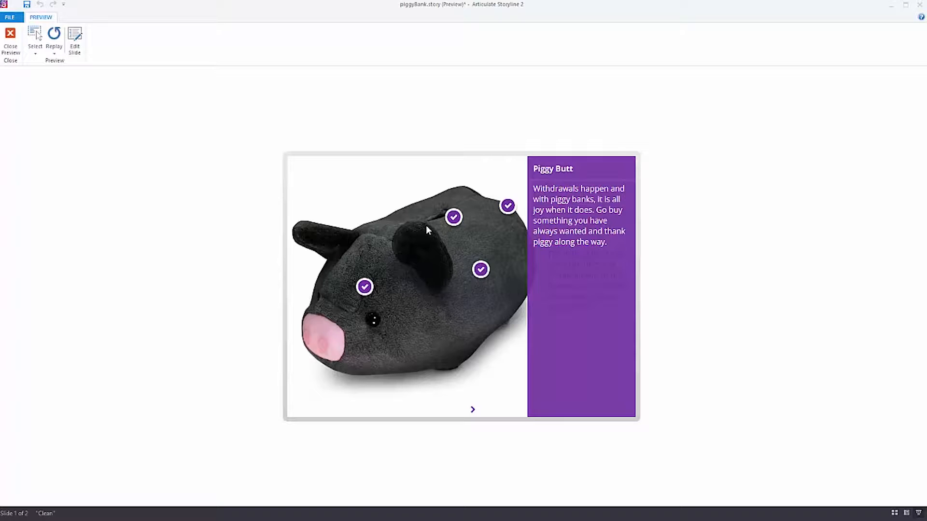
left_click(473, 410)
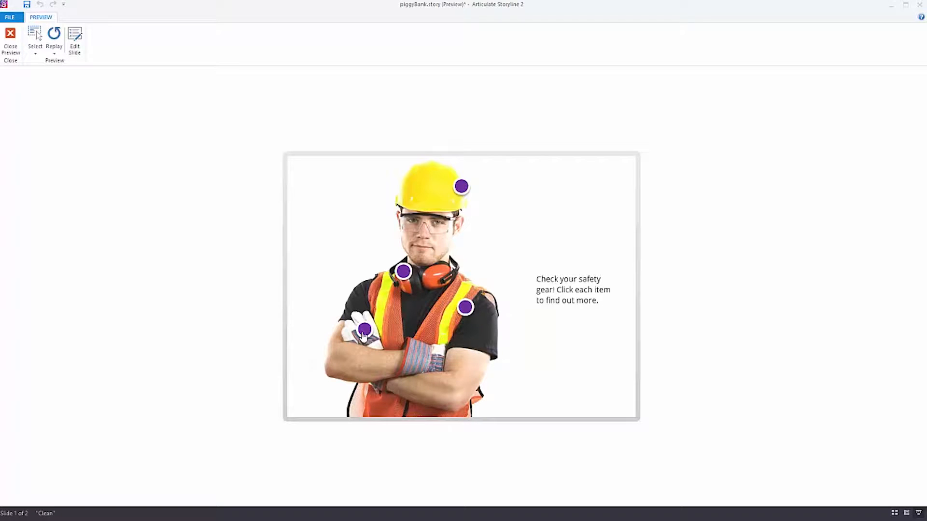
Show the Ear Protection, Hard Hat and Safety Vest details in the purple panel
left_click(403, 271)
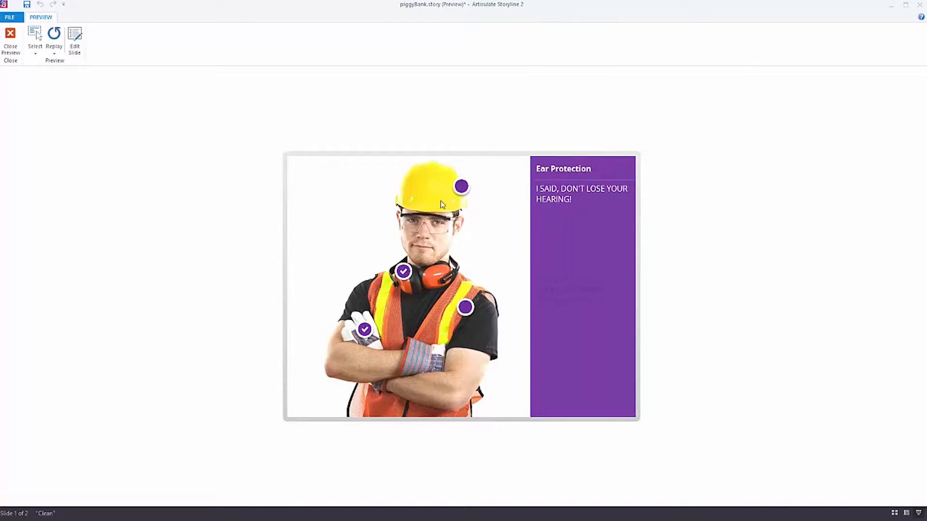
left_click(461, 187)
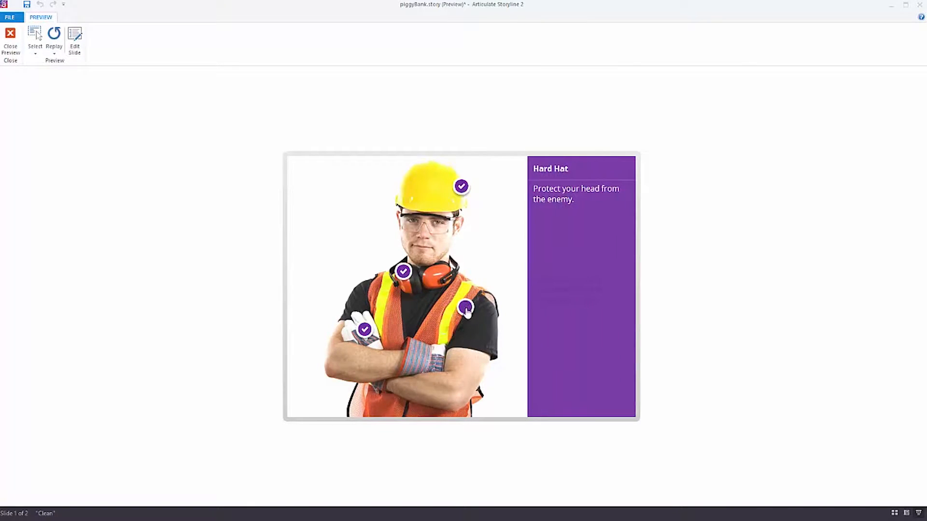
left_click(466, 307)
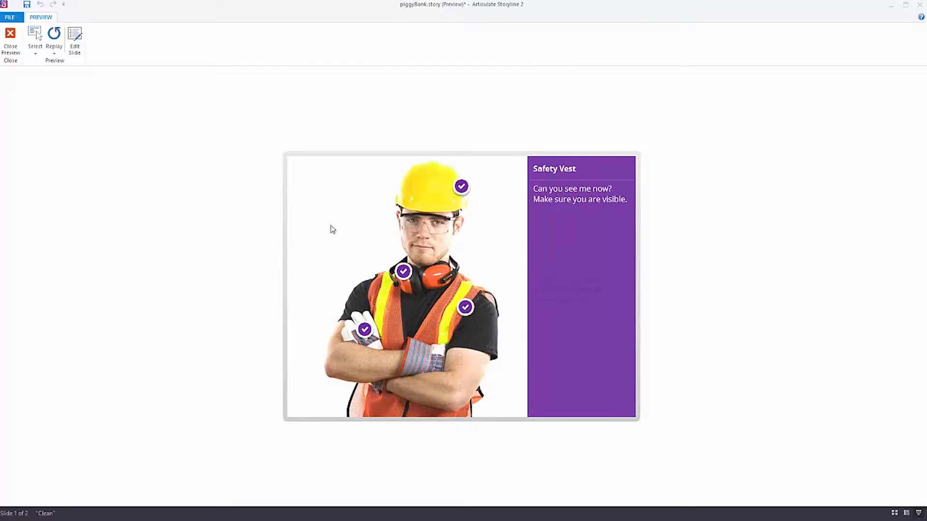
mouse_move(545, 238)
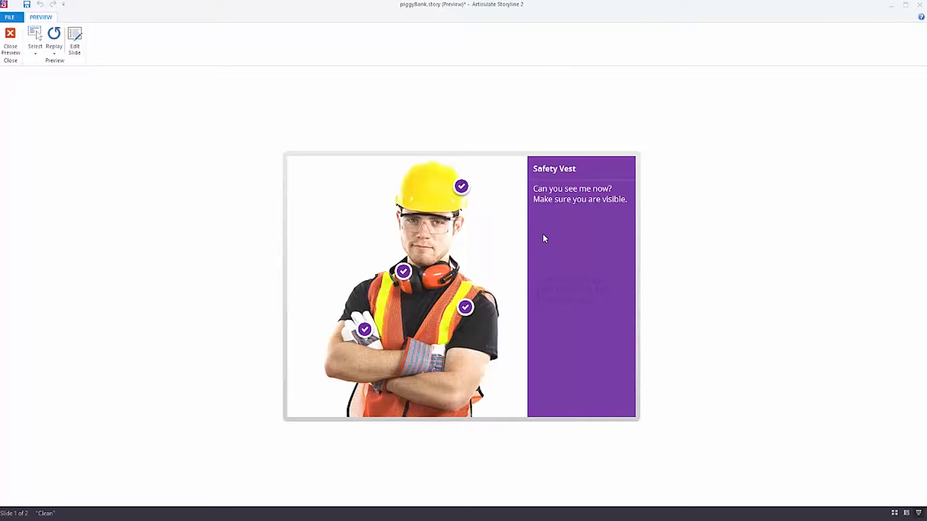
mouse_move(606, 301)
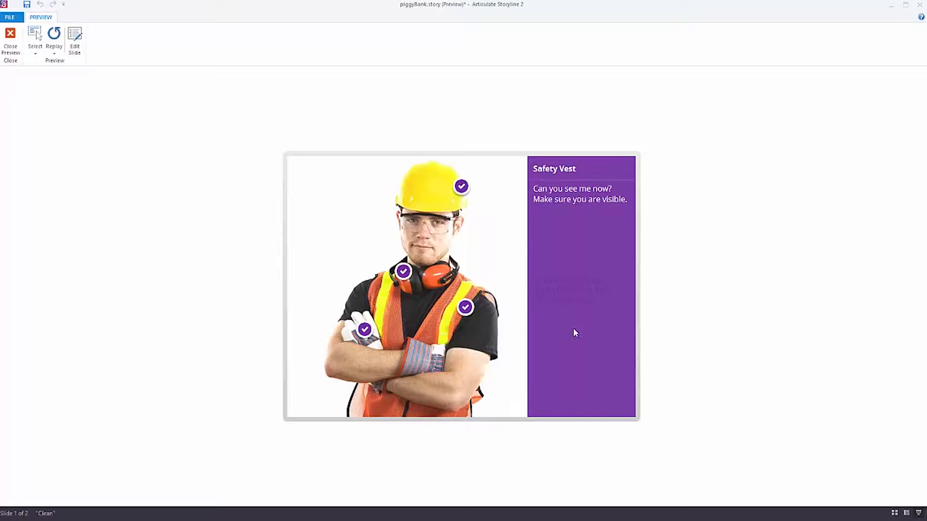
mouse_move(546, 175)
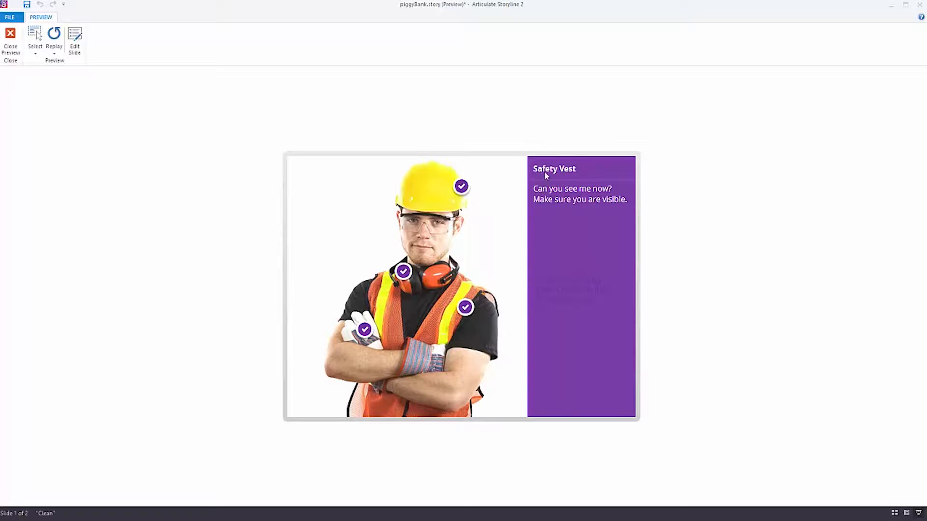
mouse_move(571, 233)
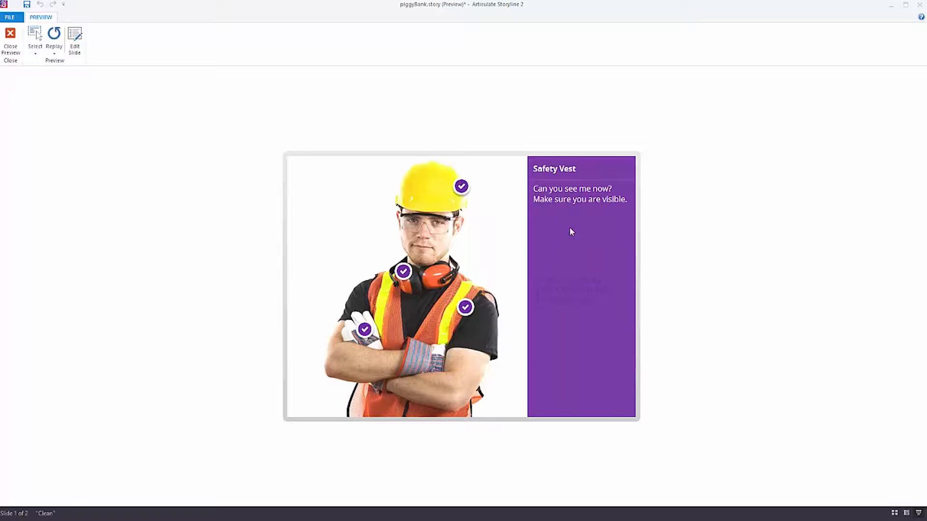
mouse_move(571, 363)
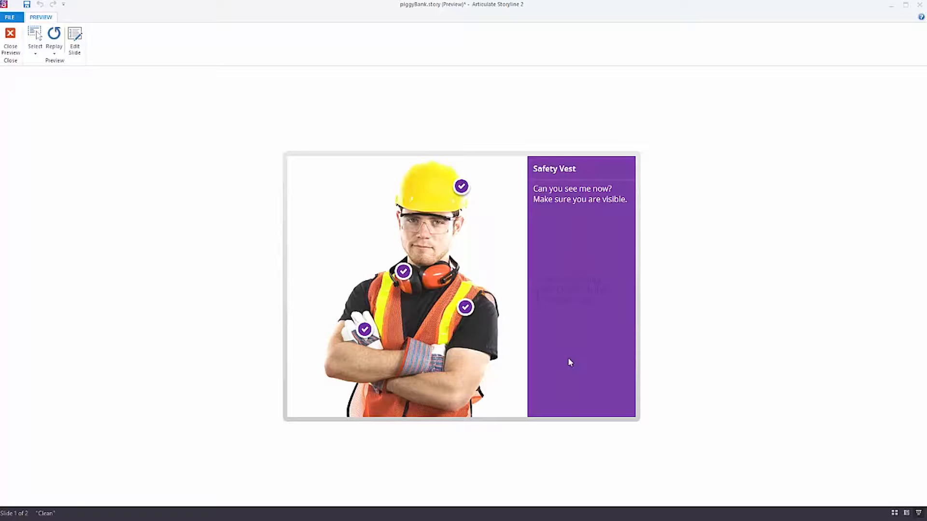
mouse_move(594, 177)
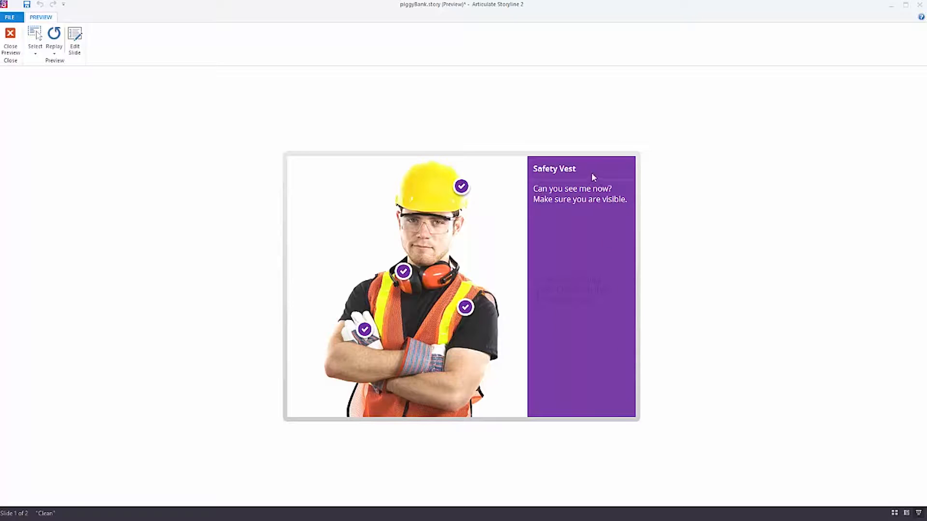
mouse_move(606, 276)
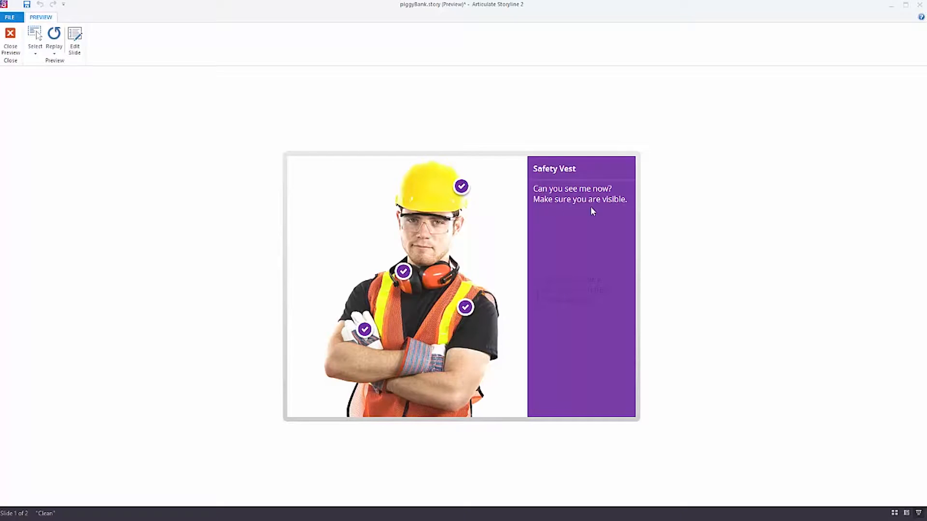
mouse_move(389, 236)
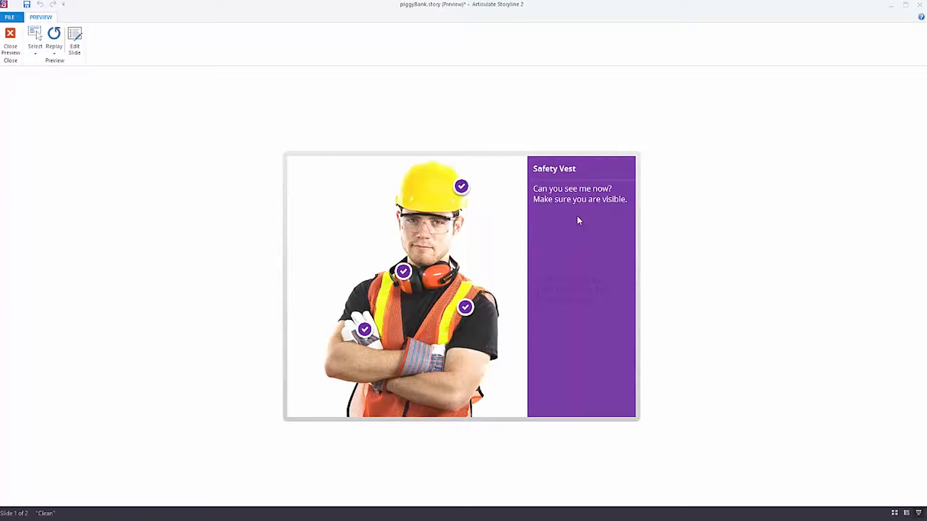
mouse_move(514, 246)
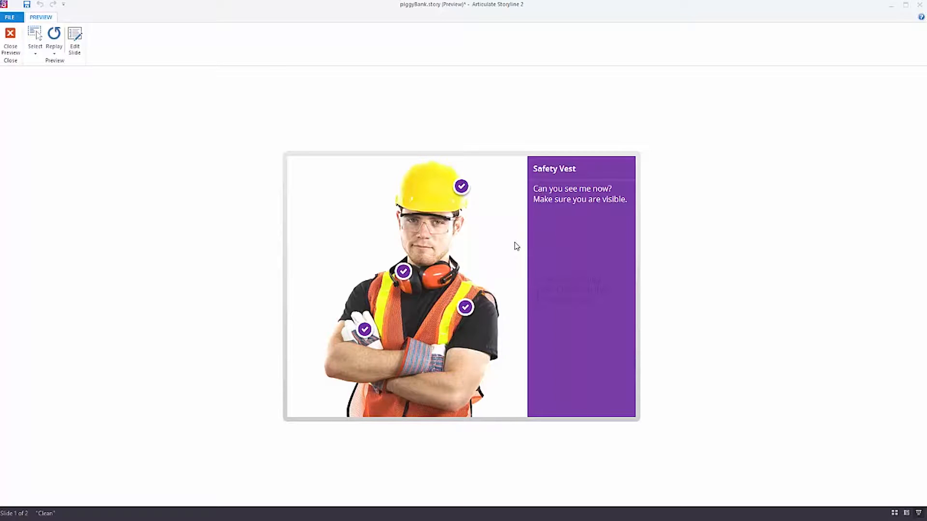
Close the preview, select Oval 1, and browse the Show layer options in the Trigger Wizard
left_click(10, 34)
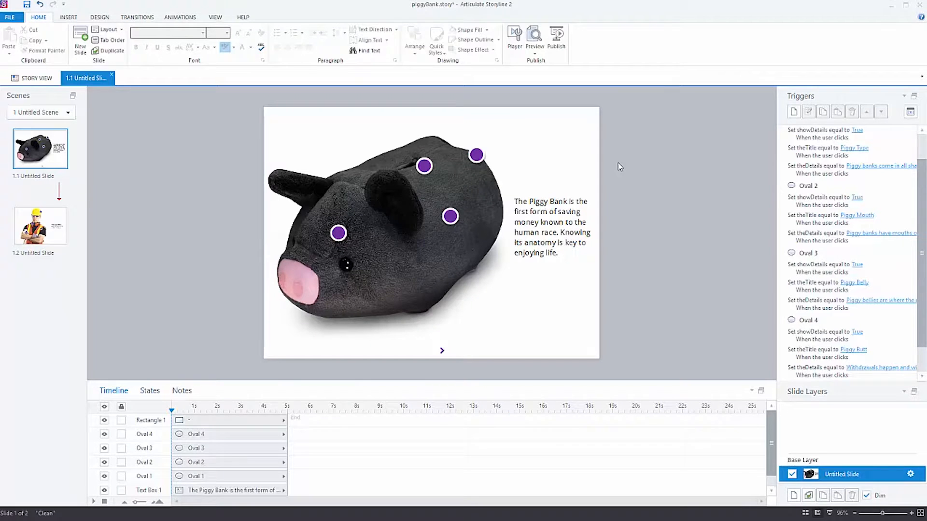
mouse_move(565, 139)
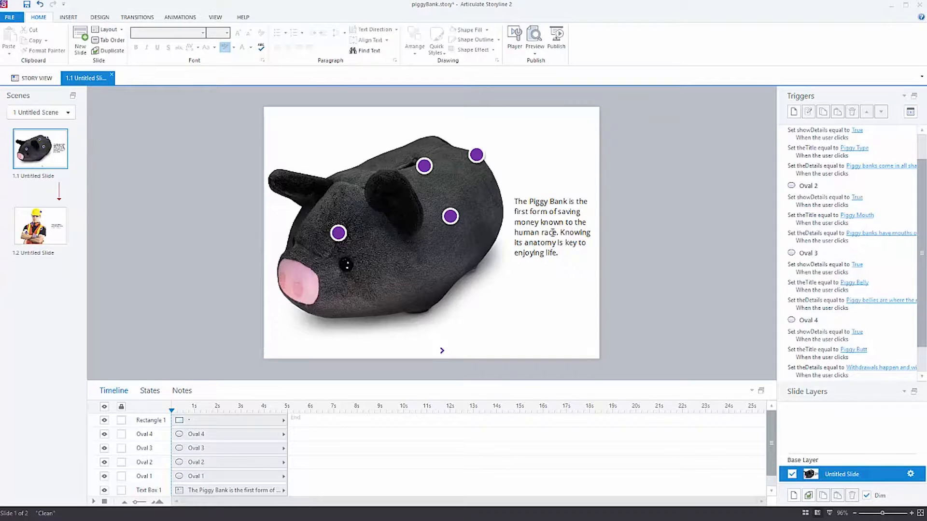
left_click(339, 233)
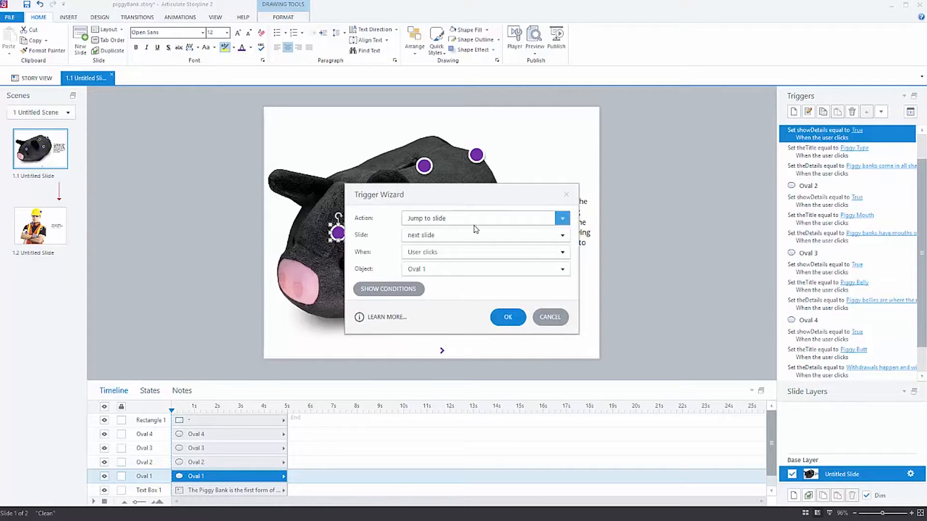
left_click(562, 218)
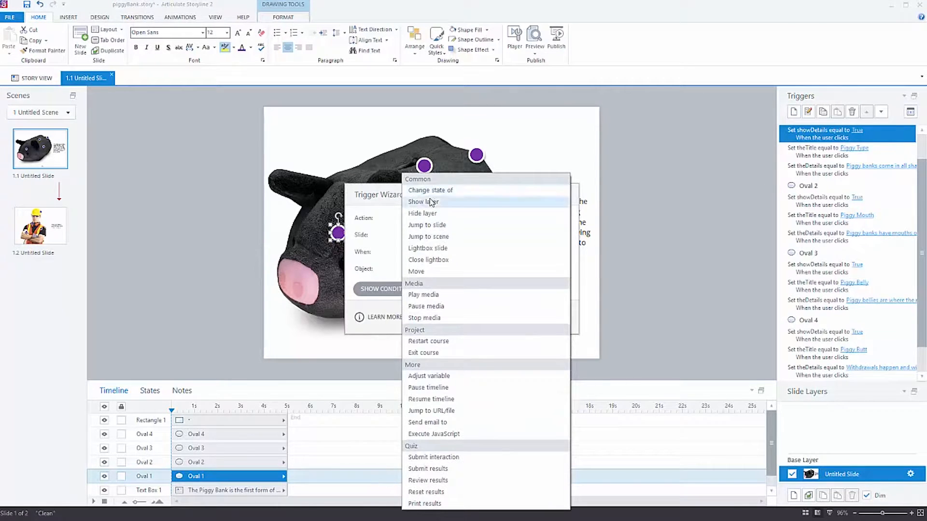
left_click(423, 202)
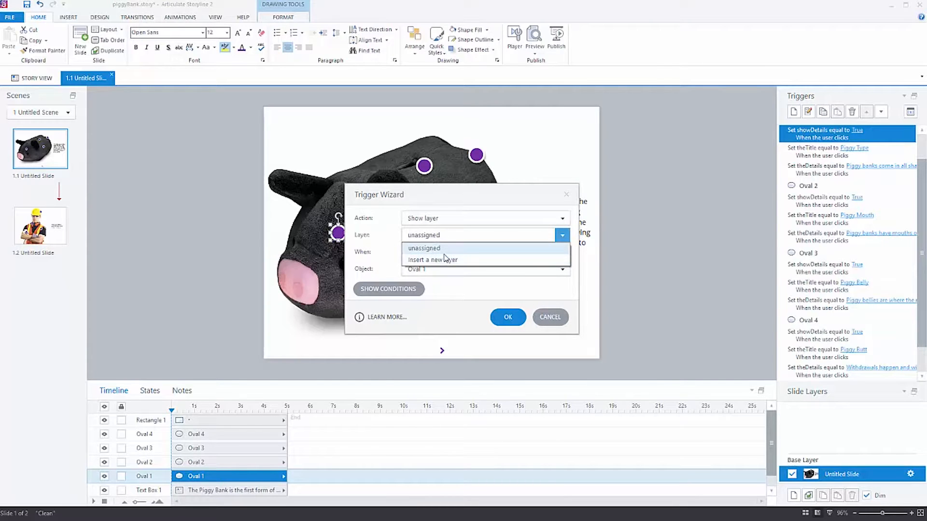
left_click(424, 248)
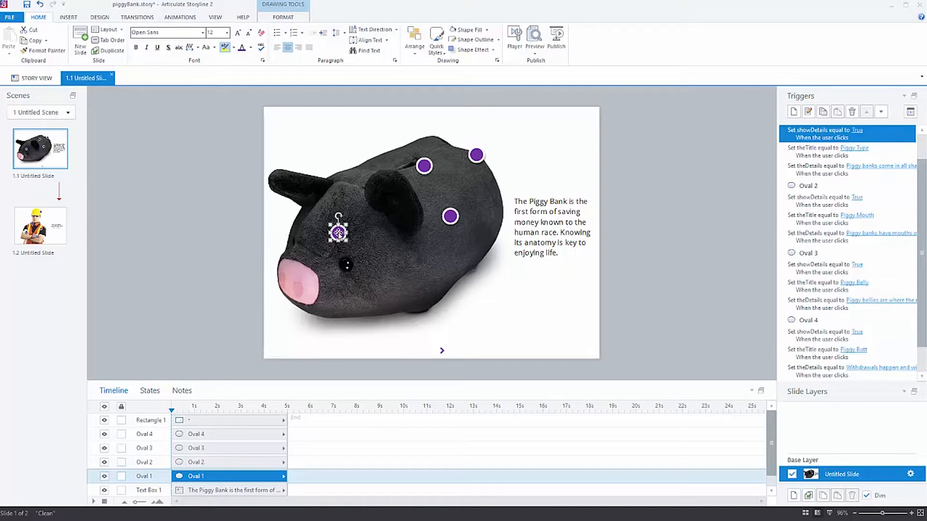
mouse_move(40, 148)
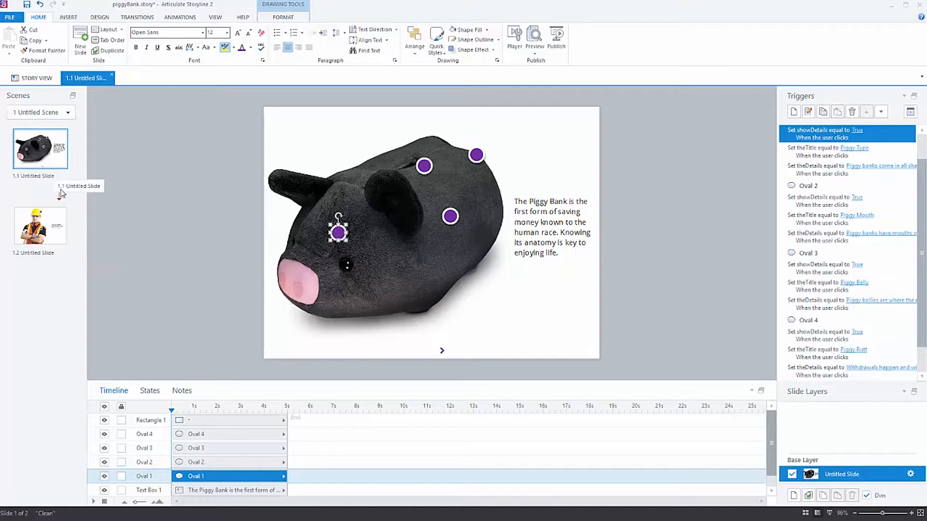
mouse_move(43, 350)
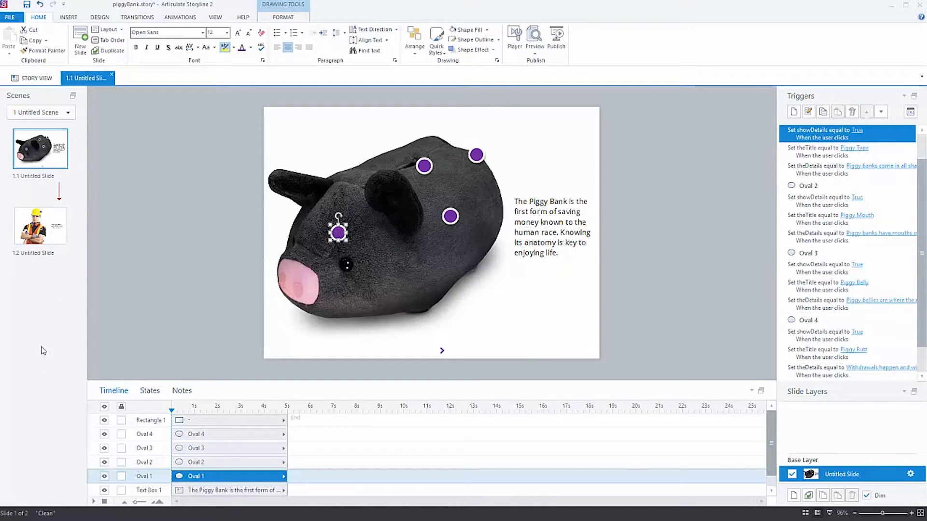
mouse_move(302, 263)
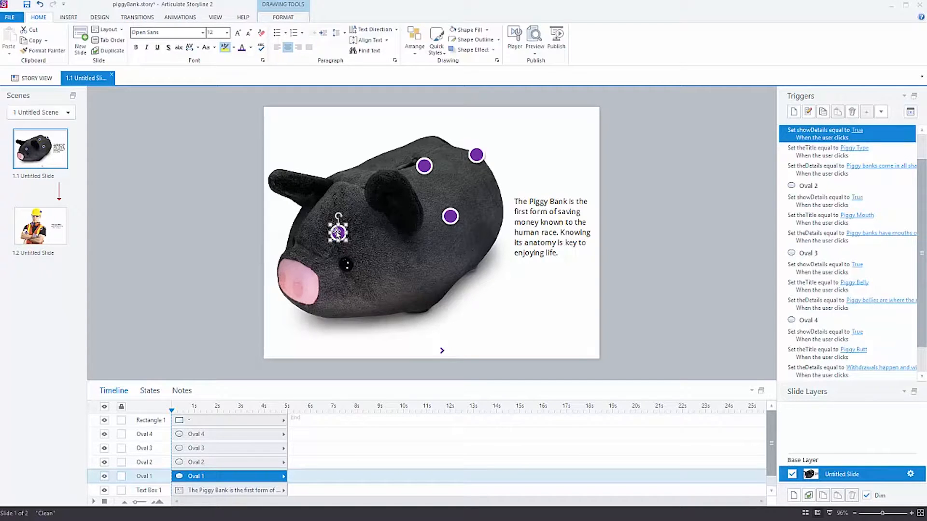
Open the Slide Master view and select the ShowDetails() layer
left_click(514, 162)
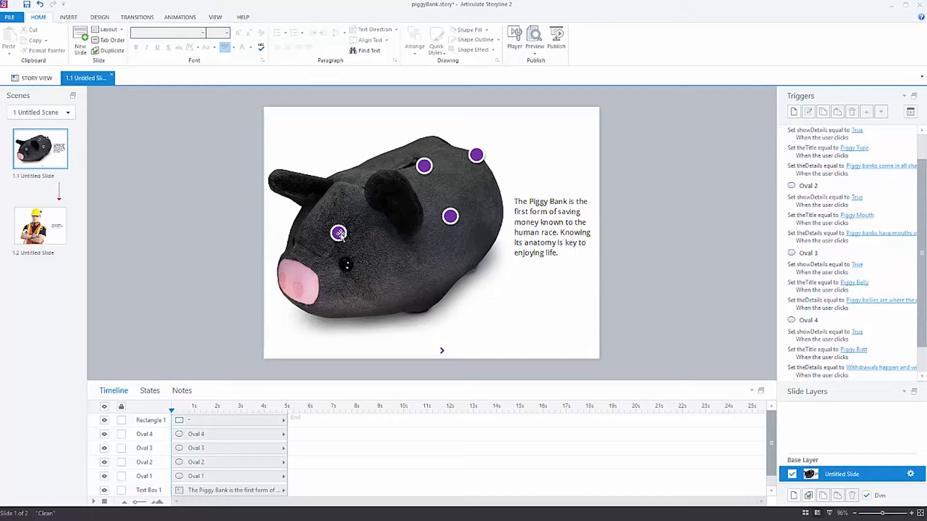
left_click(340, 233)
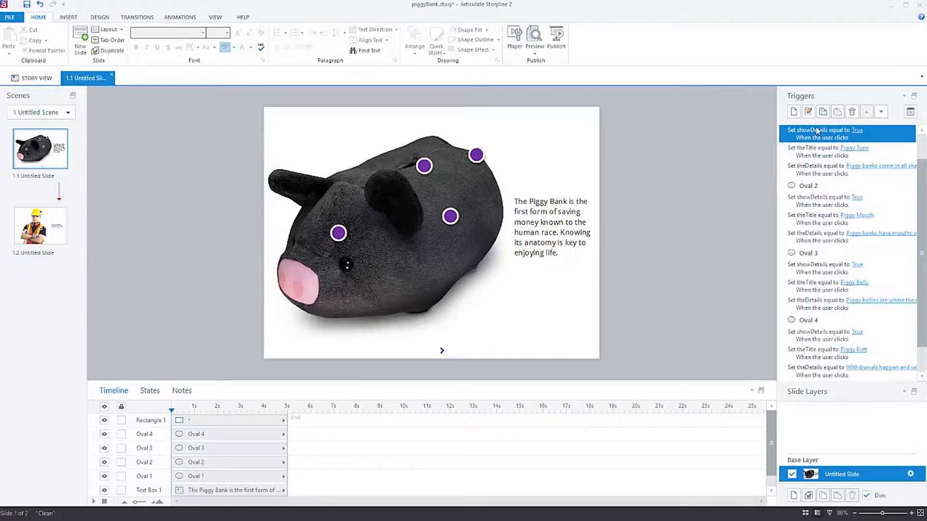
mouse_move(826, 131)
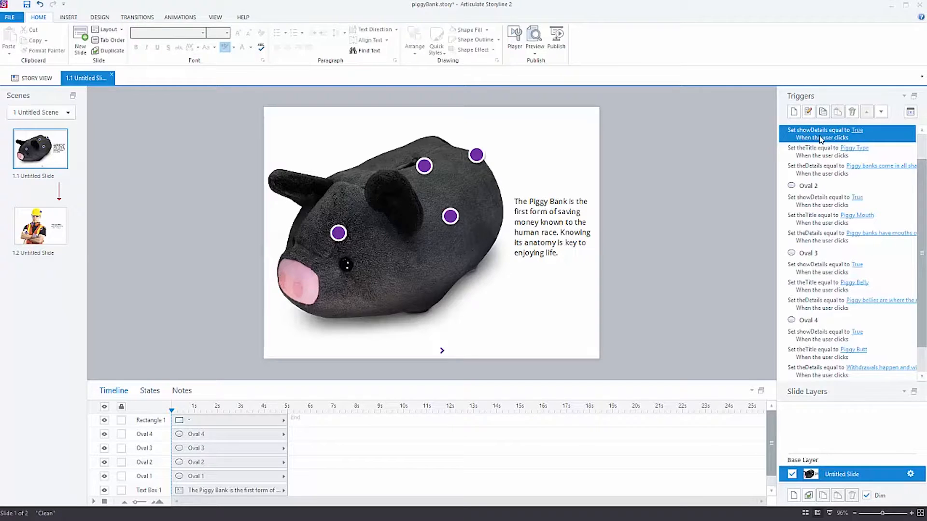
mouse_move(793, 131)
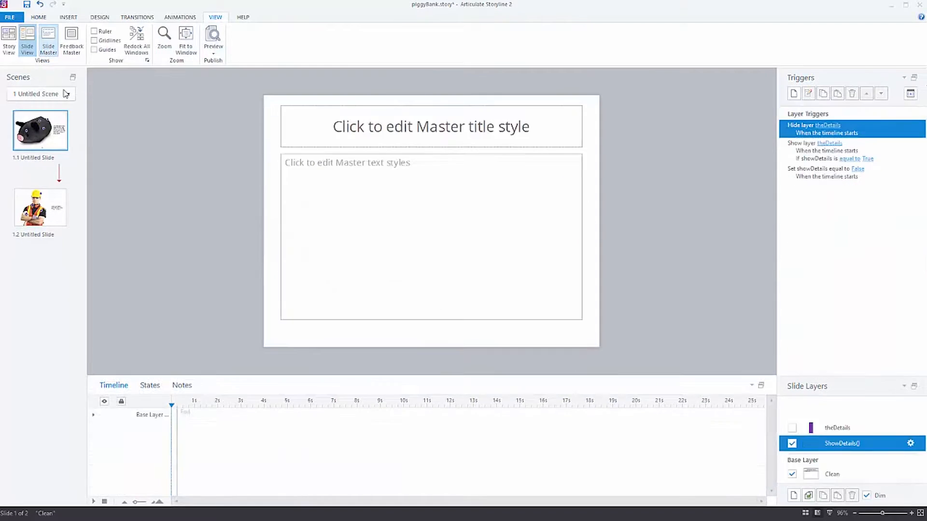
Inspect the Clean base layer's Show ShowDetails() trigger, then cancel the Trigger Wizard unchanged
left_click(49, 40)
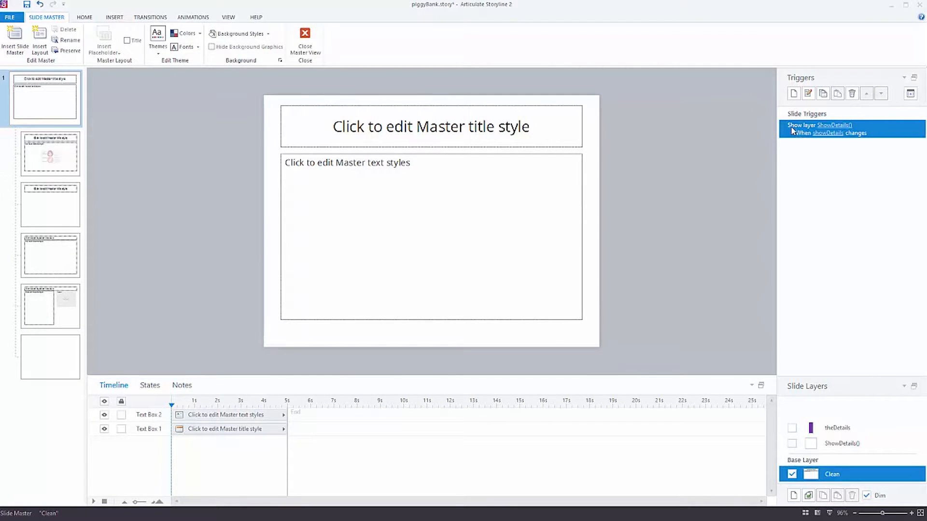
mouse_move(796, 139)
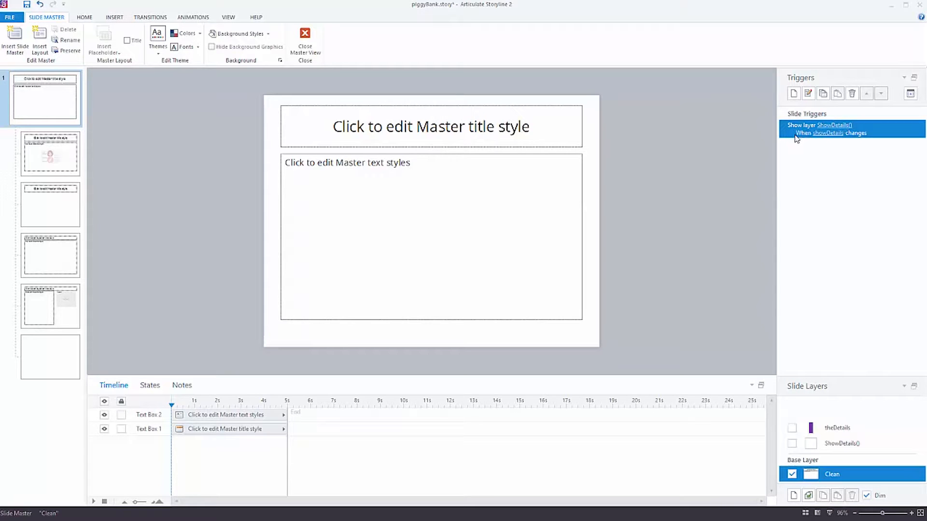
double_click(835, 129)
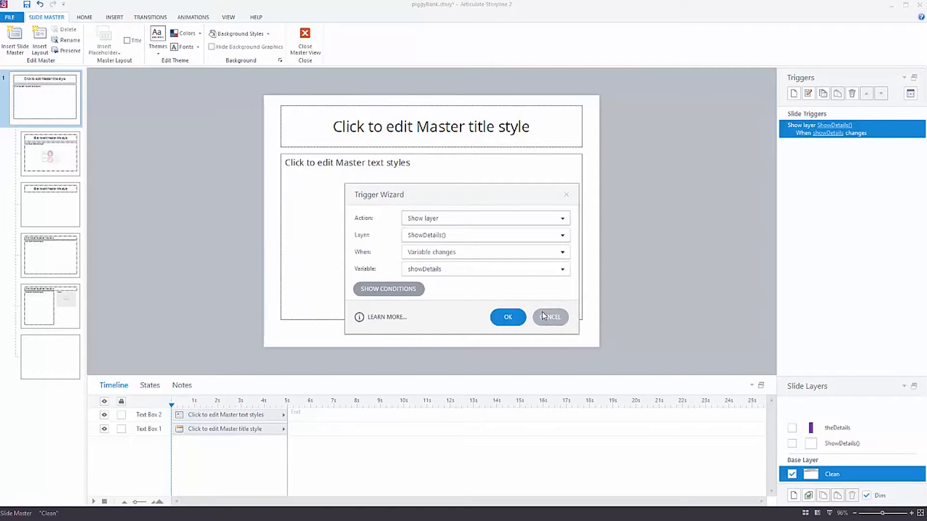
left_click(550, 317)
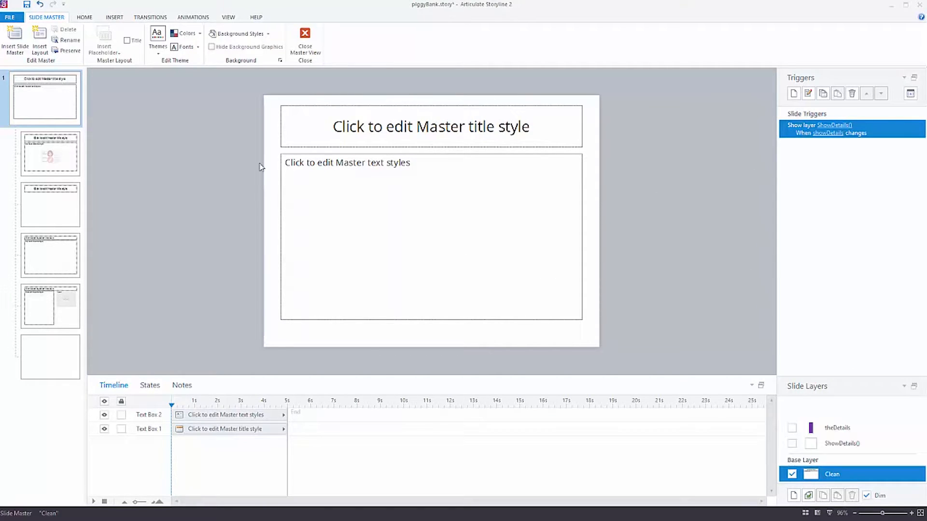
mouse_move(721, 413)
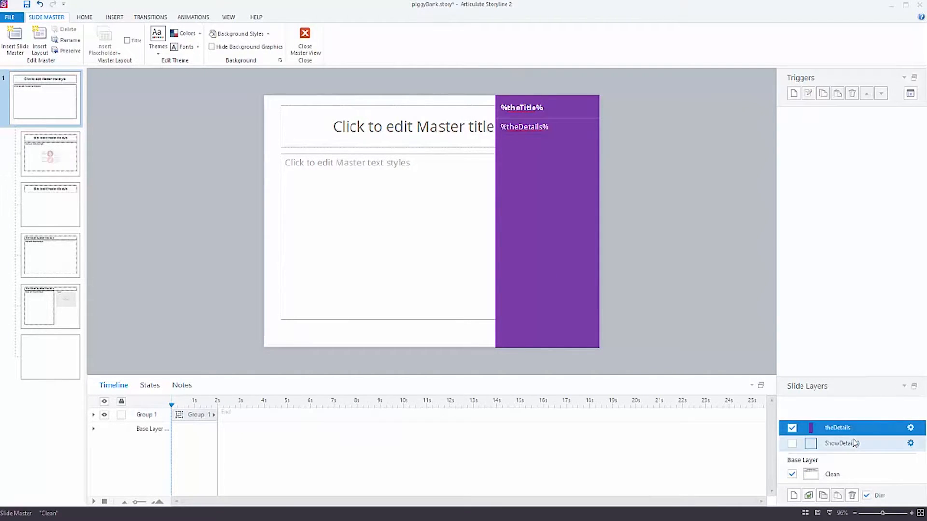
Switch between theDetails and ShowDetails() layers, ending on ShowDetails() to review its triggers
left_click(853, 444)
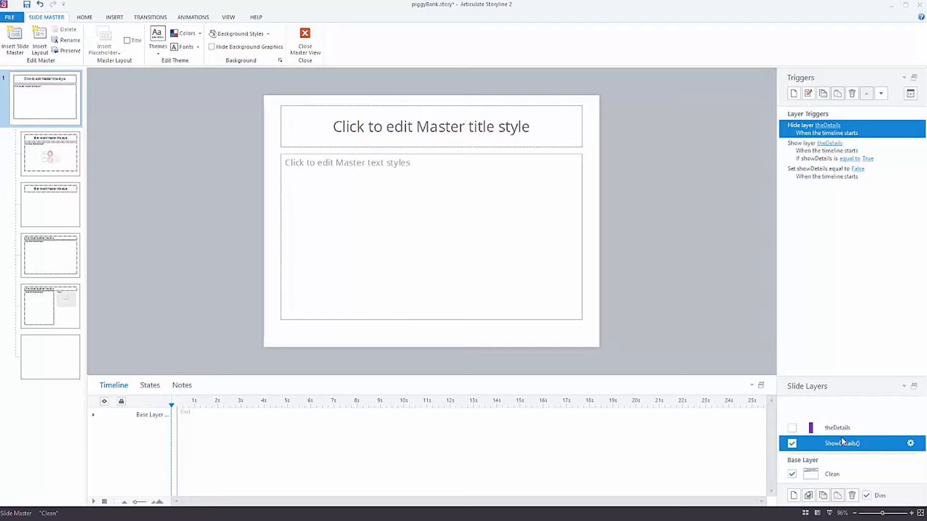
mouse_move(846, 395)
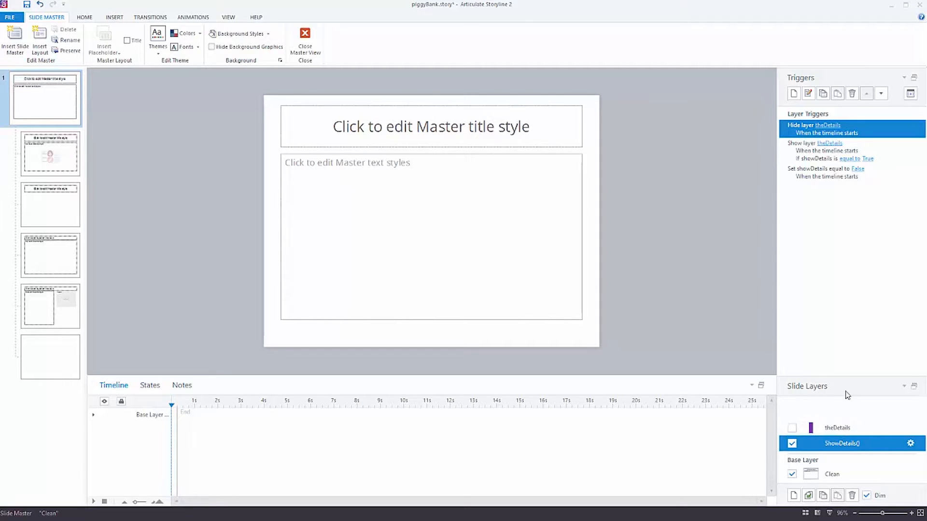
mouse_move(842, 262)
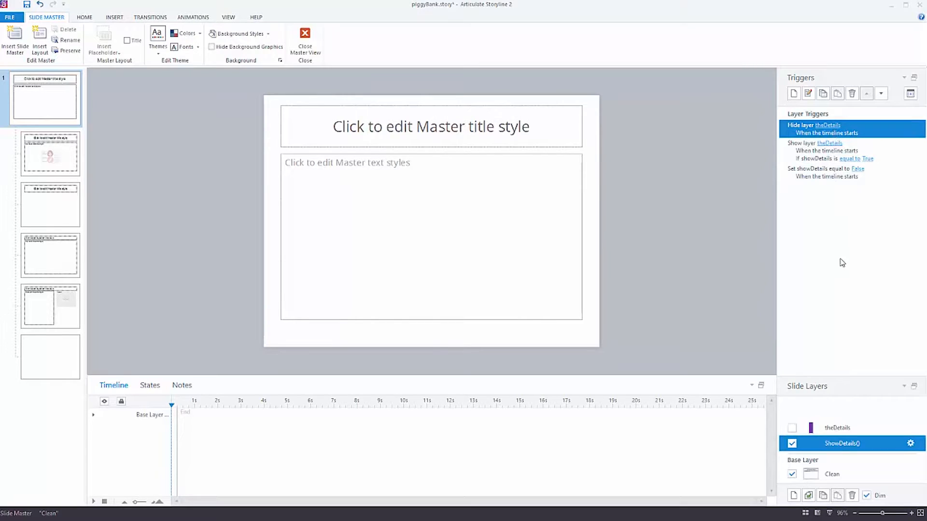
mouse_move(846, 419)
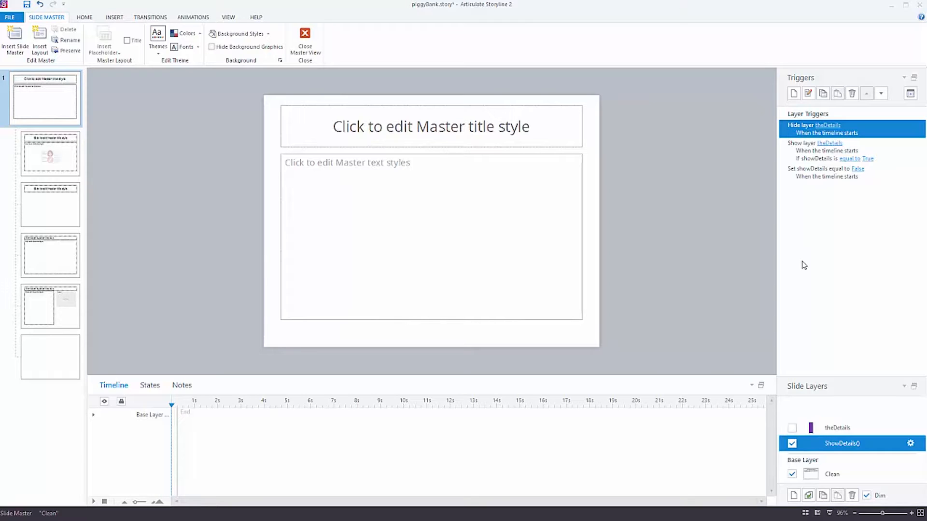
left_click(837, 427)
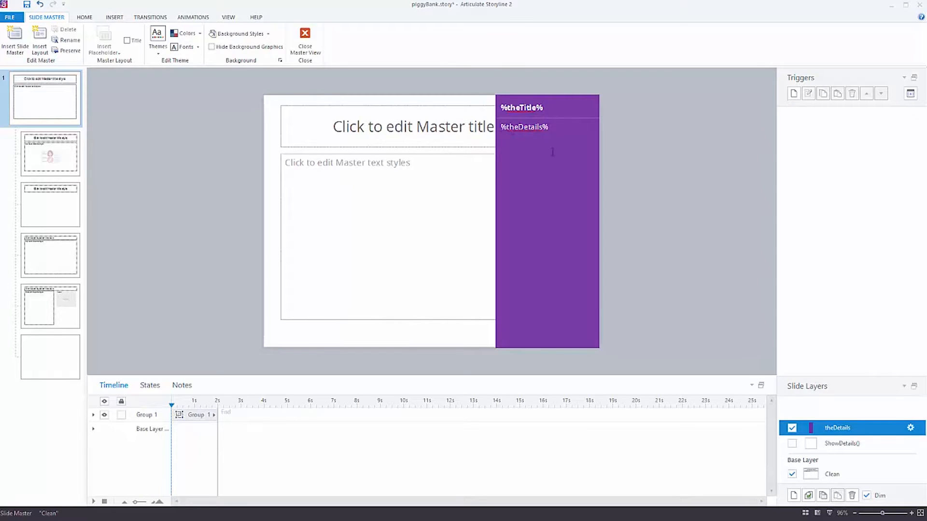
left_click(843, 444)
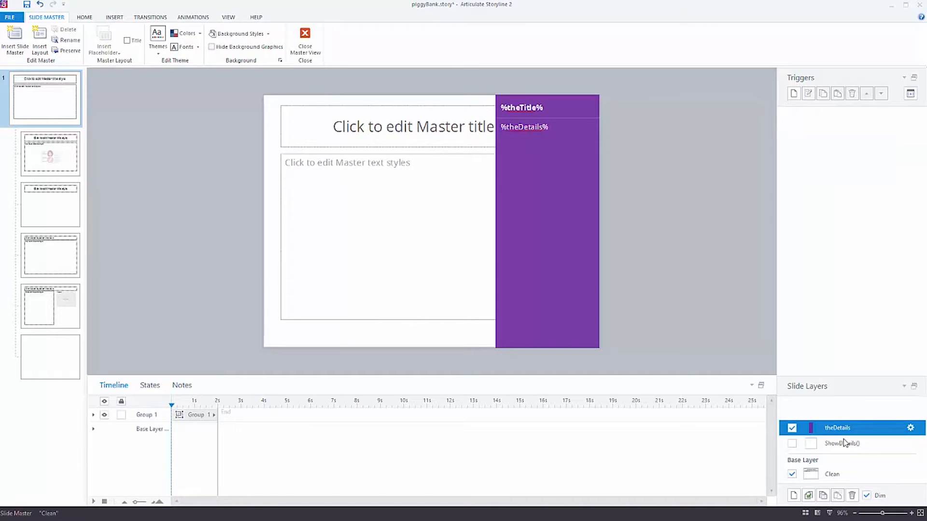
left_click(843, 444)
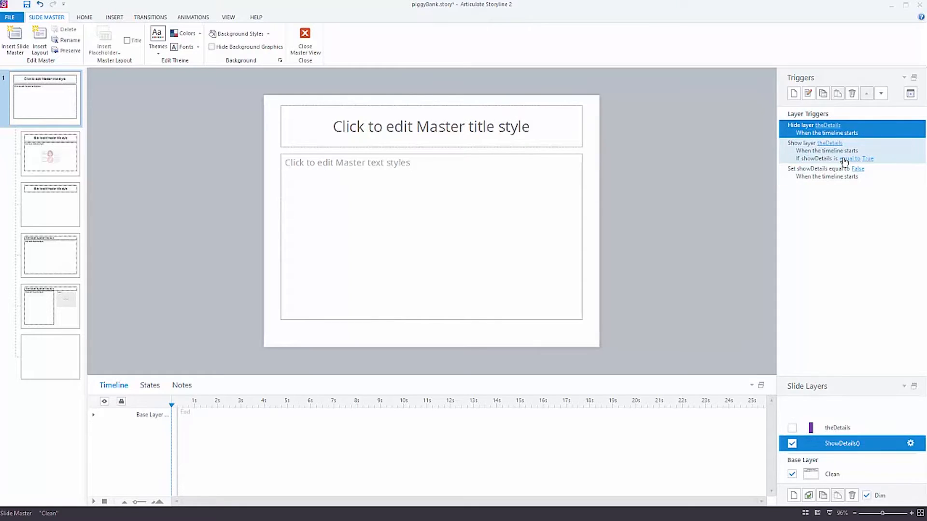
left_click(825, 173)
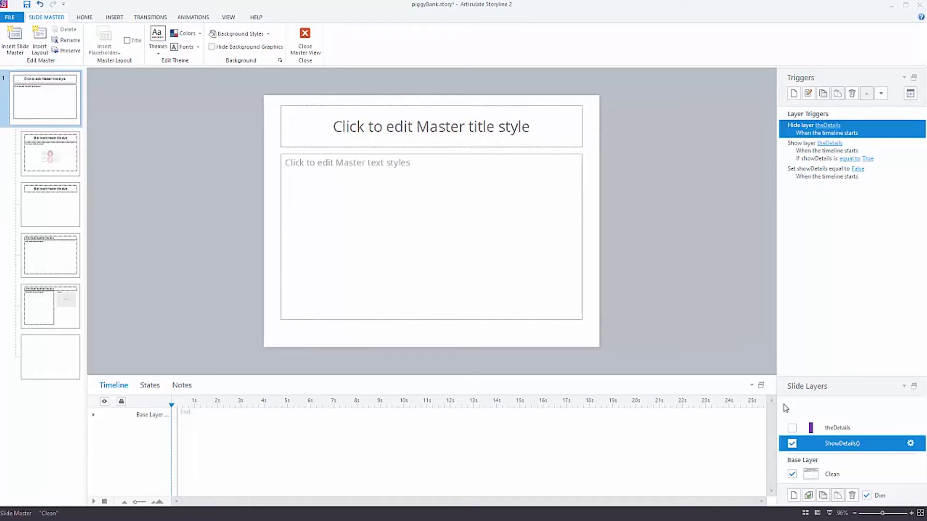
mouse_move(861, 447)
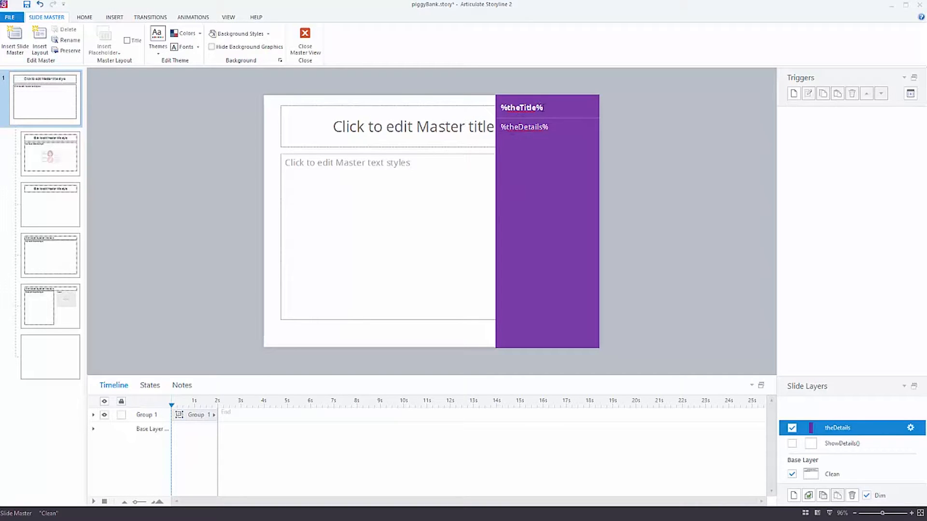
Select the purple theDetails panel group, view the Blank layout, then return to the ShowDetails() layer
left_click(547, 222)
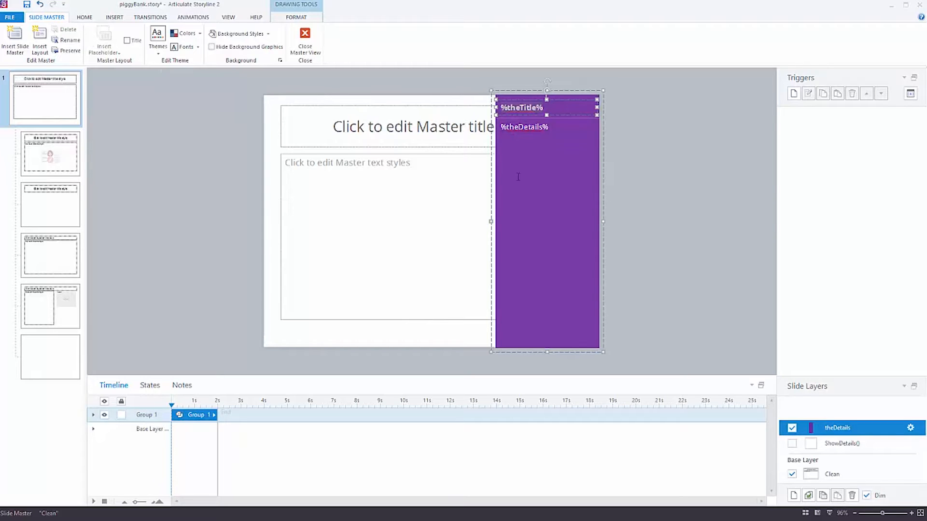
left_click(167, 190)
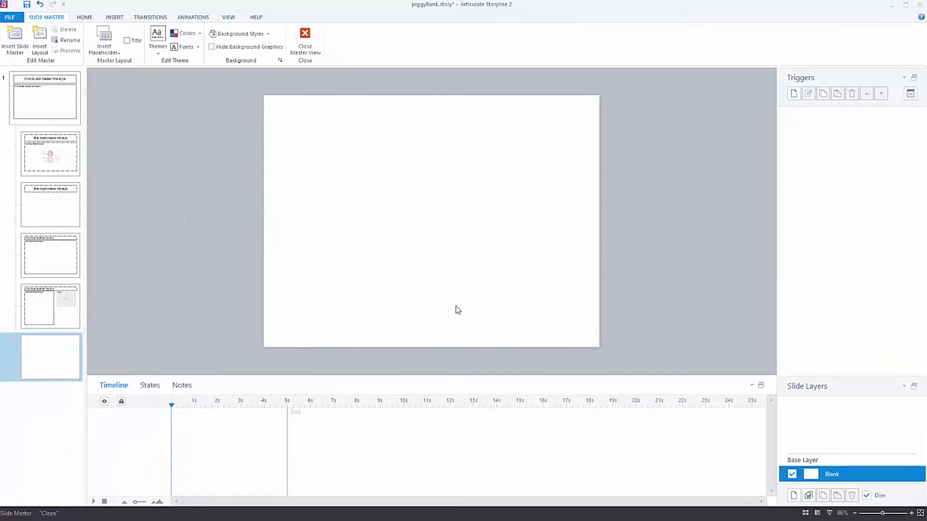
mouse_move(707, 404)
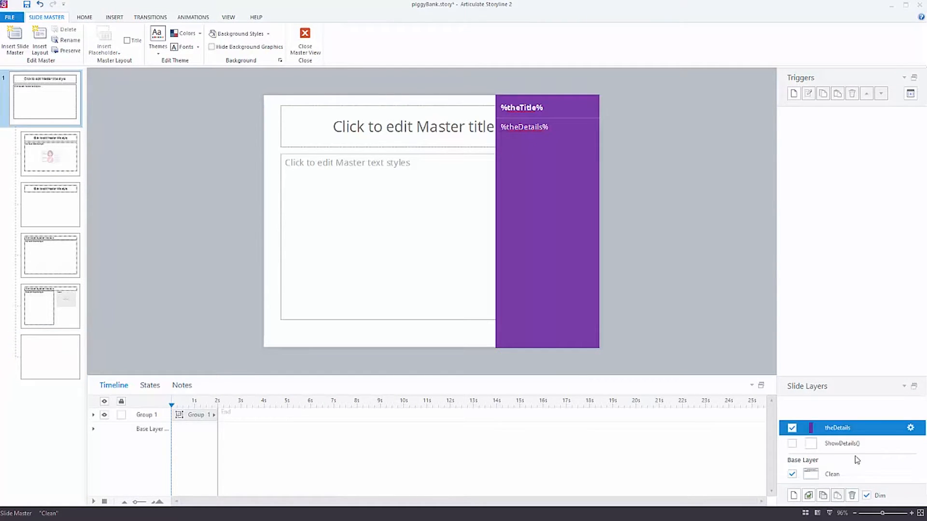
left_click(842, 444)
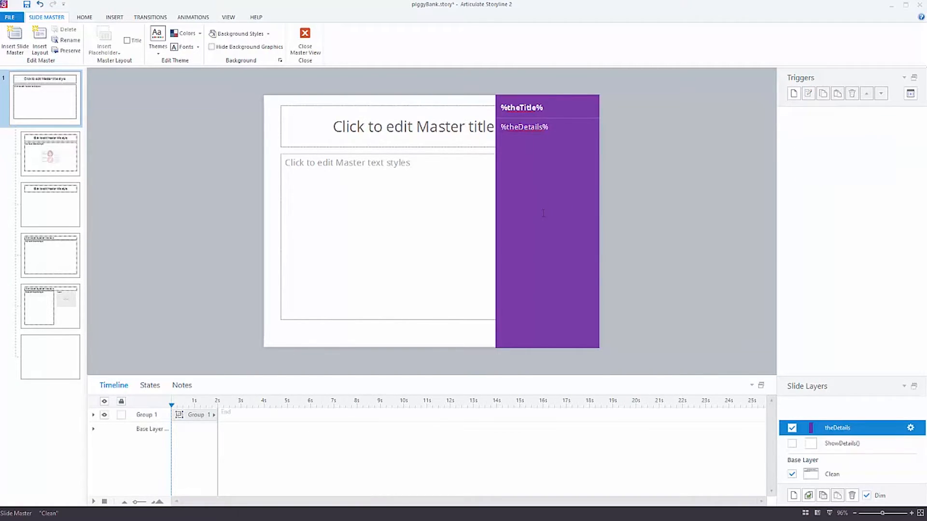
mouse_move(253, 173)
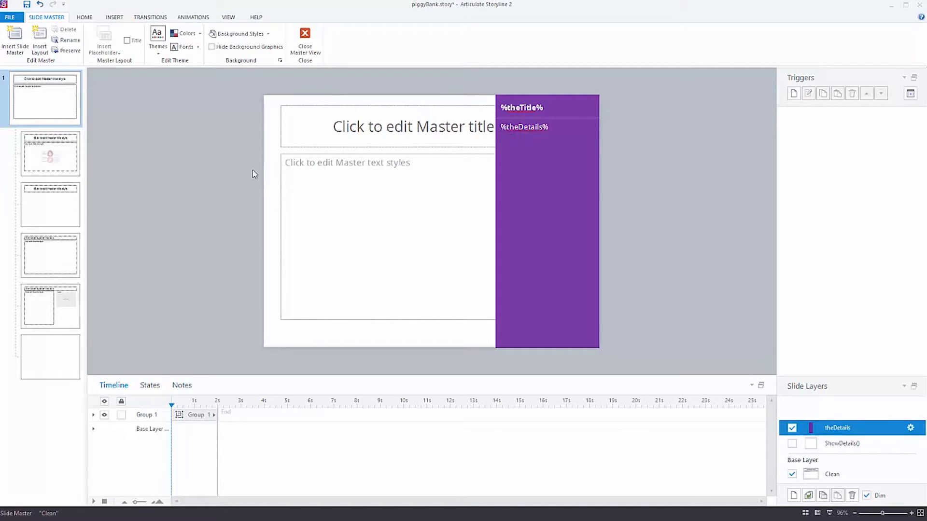
left_click(844, 444)
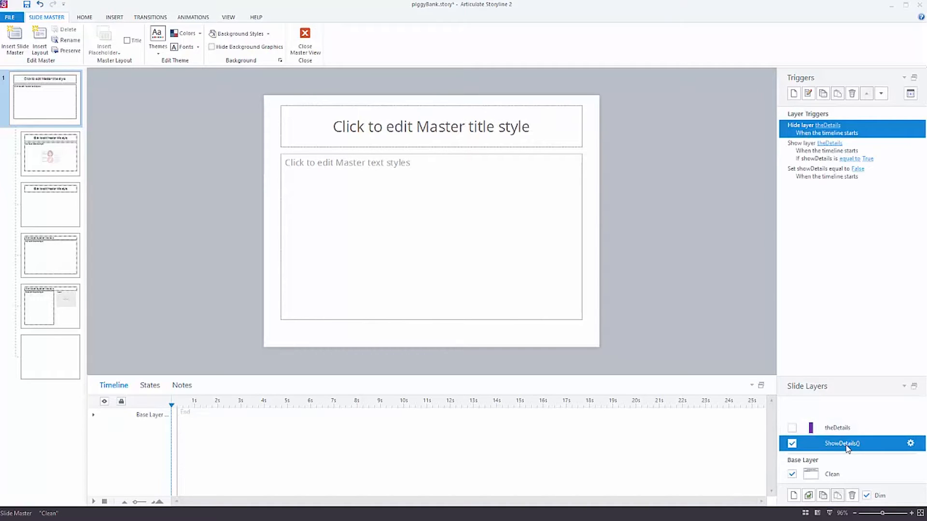
mouse_move(820, 246)
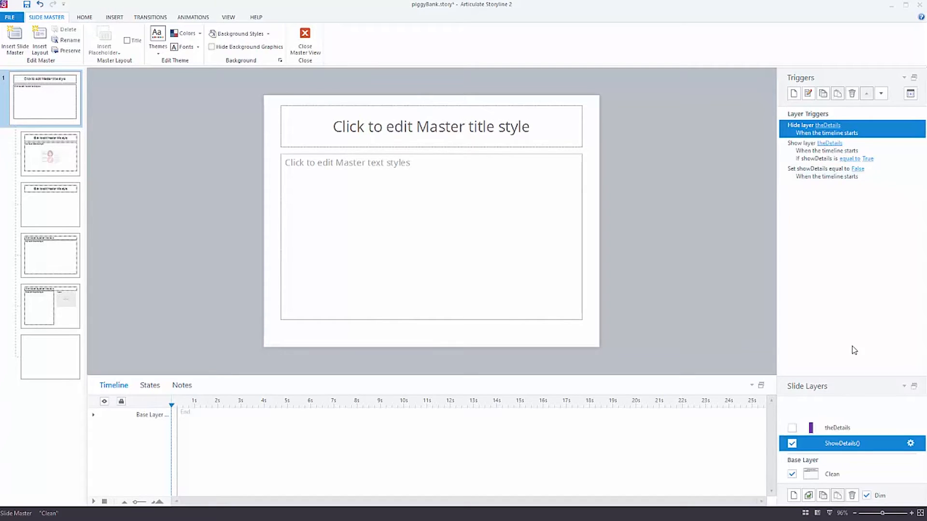
mouse_move(845, 425)
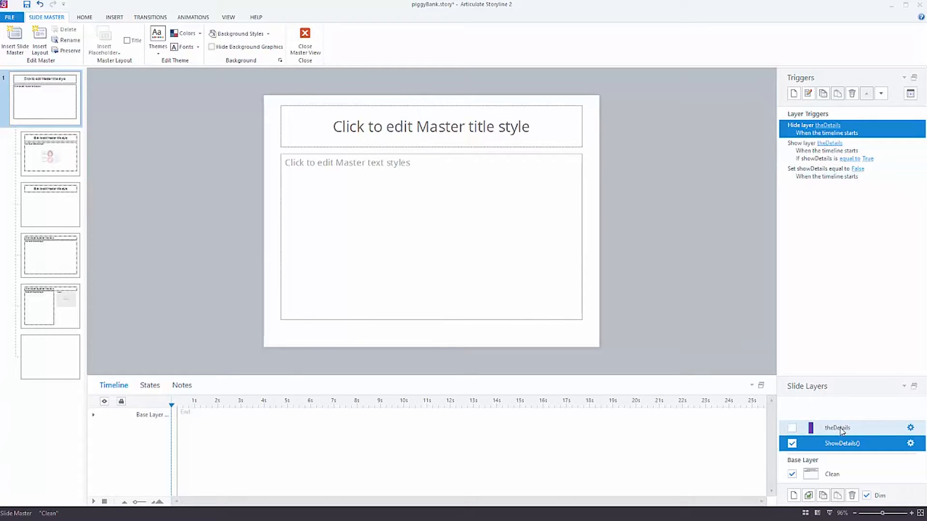
mouse_move(825, 429)
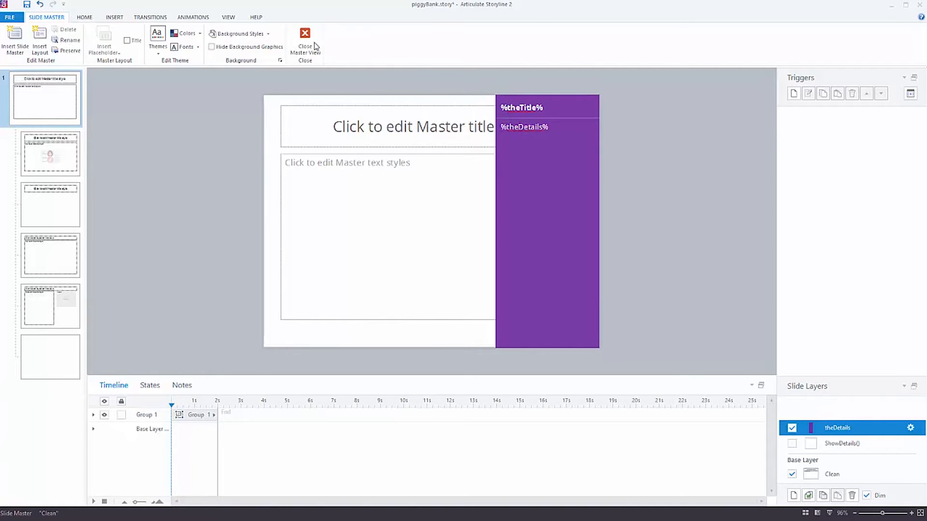
Leave the master, preview the Piggy Mouth and Piggy Belly details, then close the preview
left_click(305, 34)
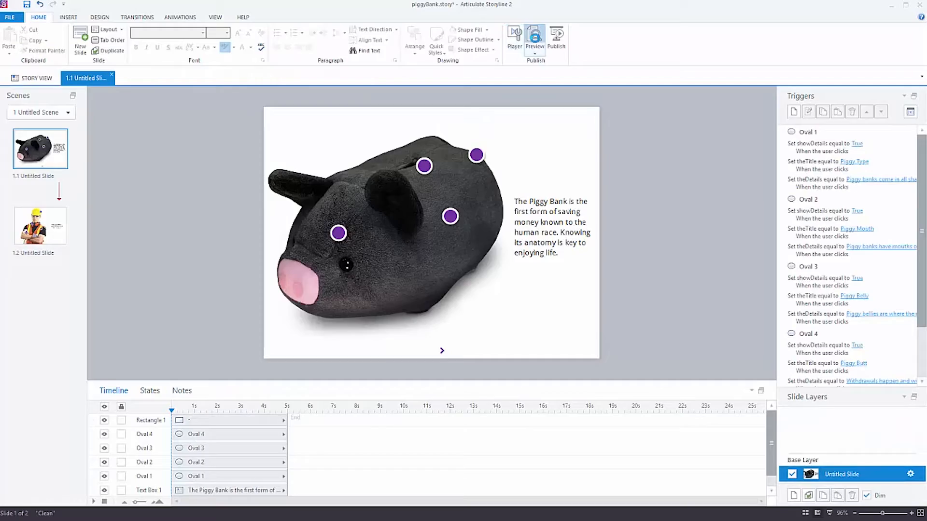
left_click(534, 35)
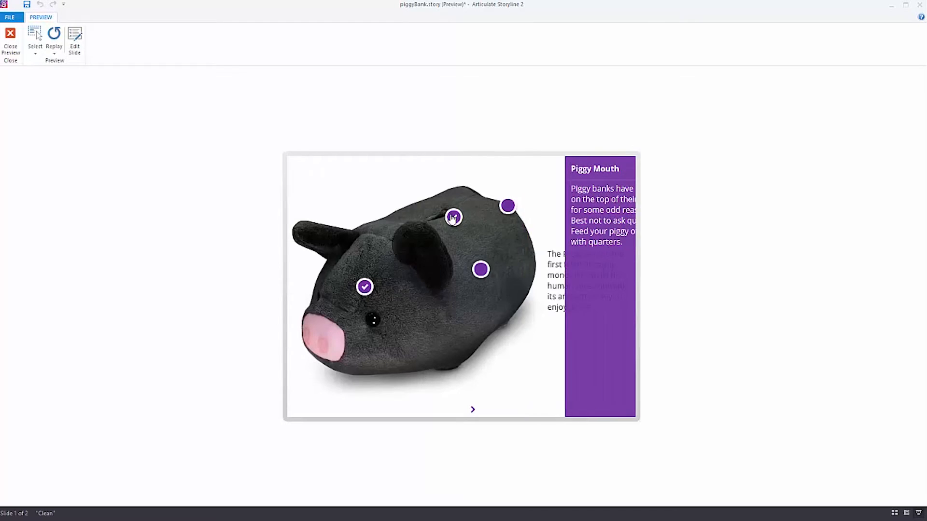
left_click(454, 219)
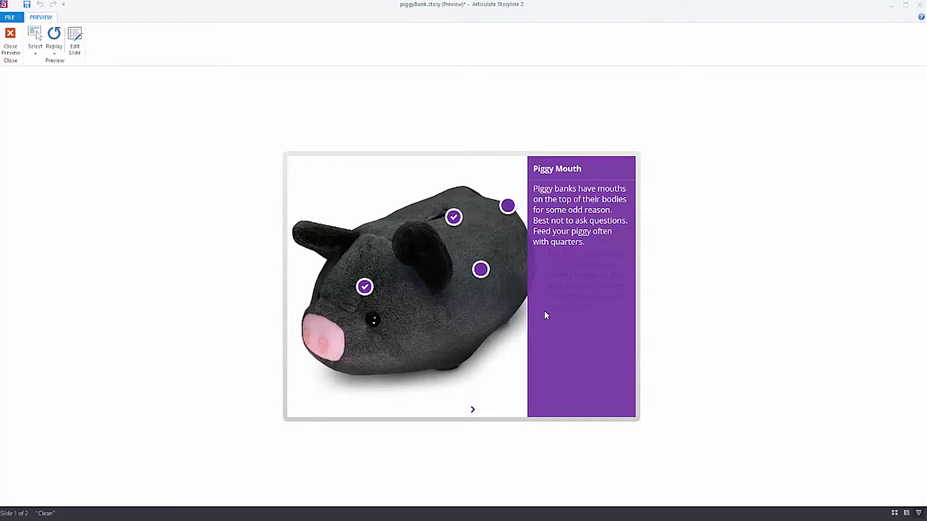
left_click(479, 269)
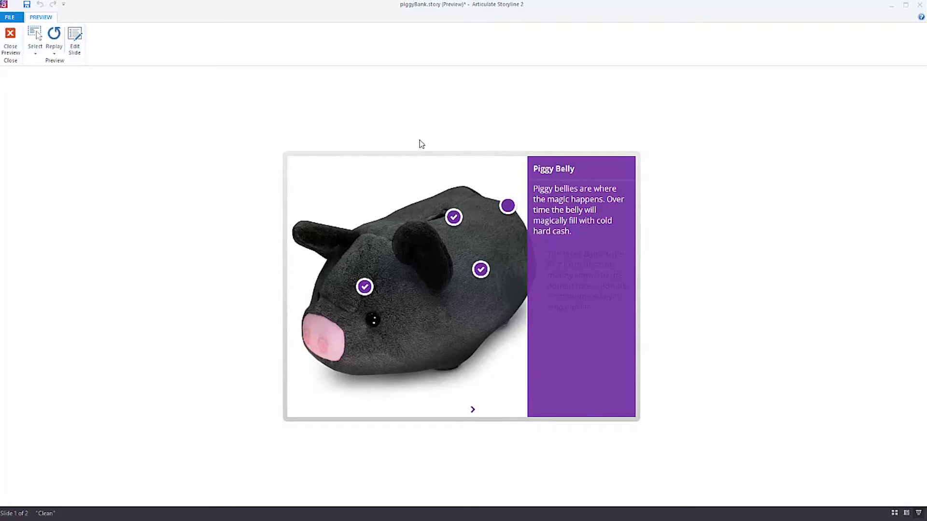
left_click(11, 34)
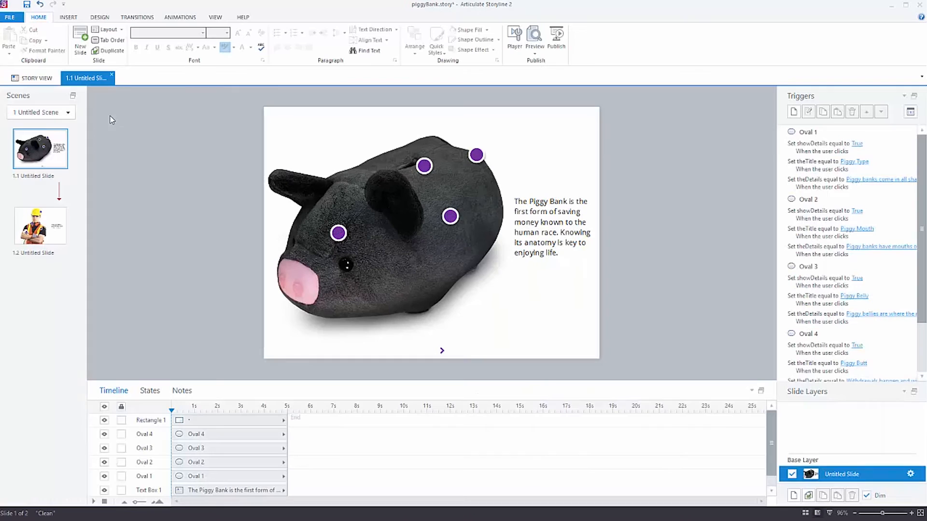
mouse_move(822, 410)
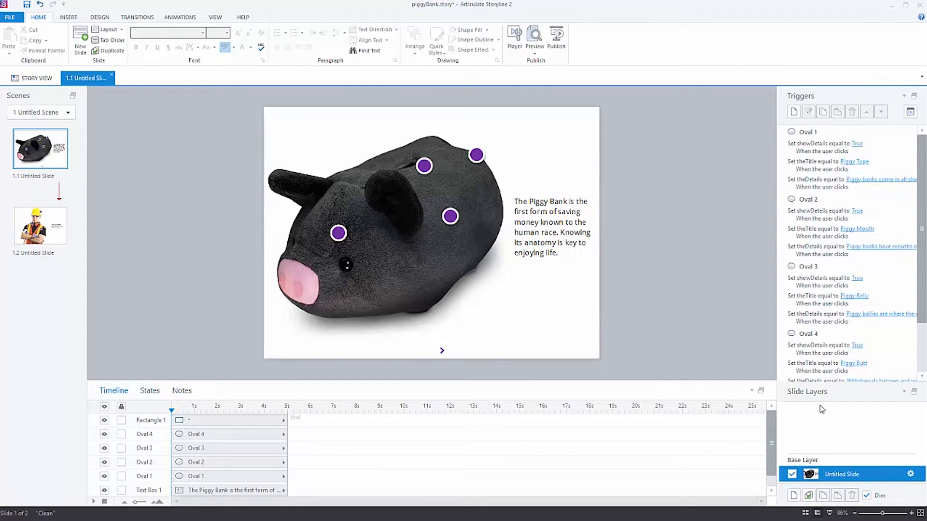
On the master's theDetails layer, add a white centred '✖ Close' text box at the panel bottom
left_click(215, 17)
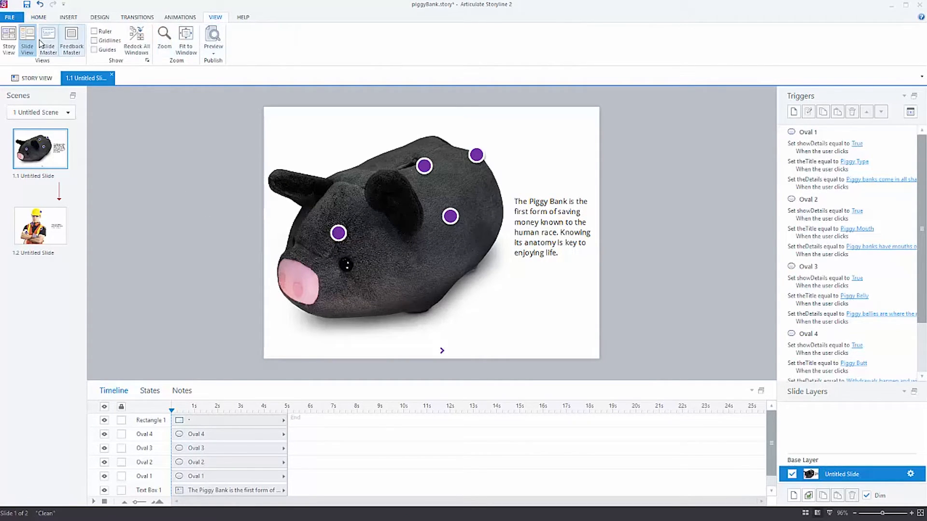
left_click(47, 38)
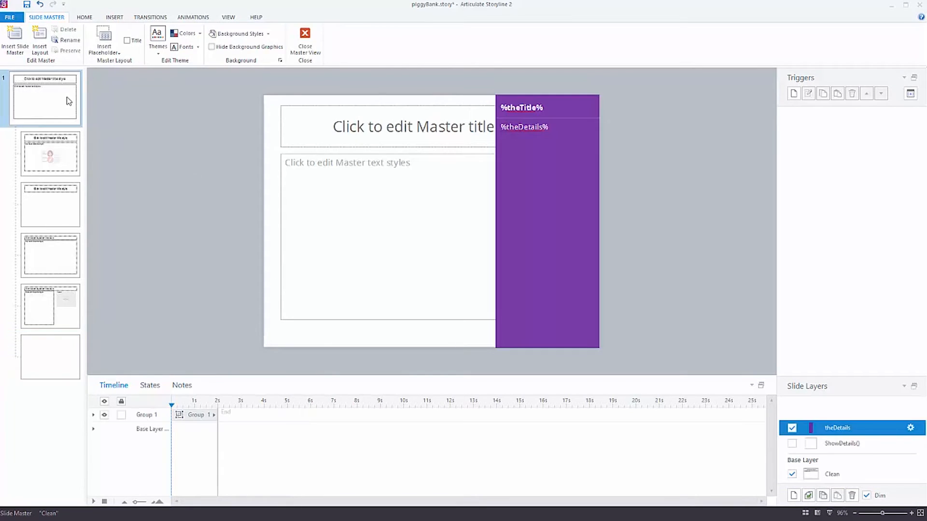
mouse_move(158, 18)
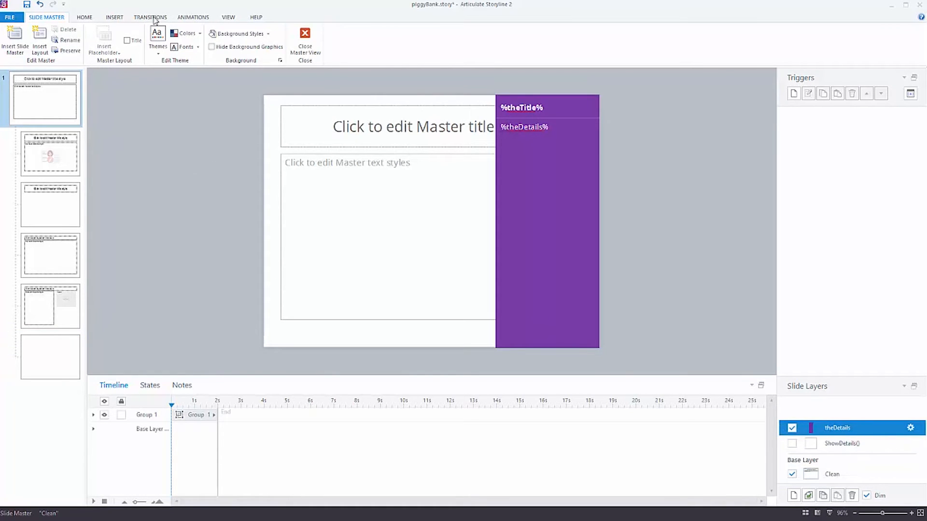
left_click(114, 16)
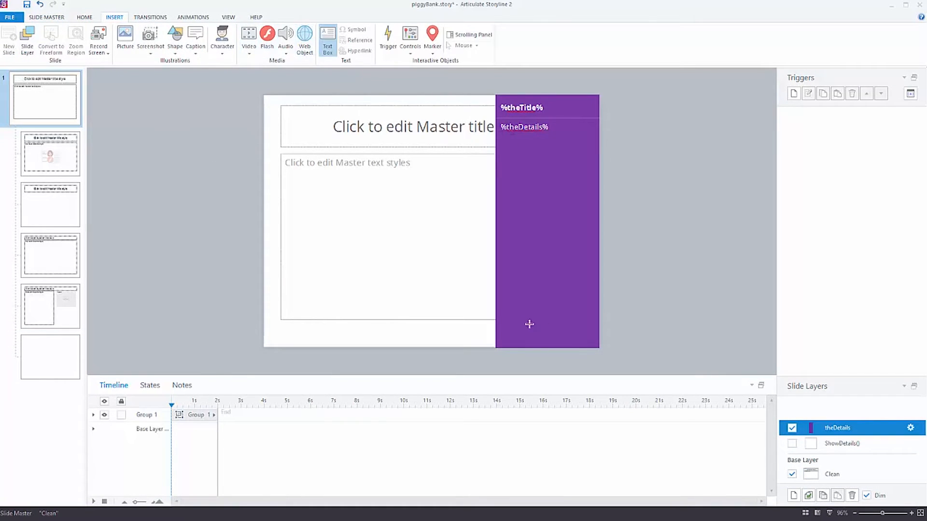
left_click_drag(524, 325, 584, 342)
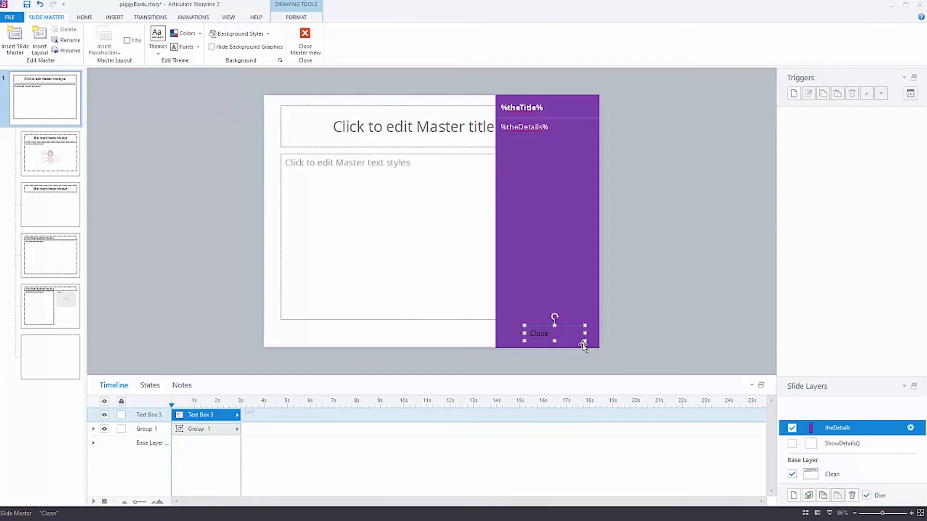
left_click(114, 17)
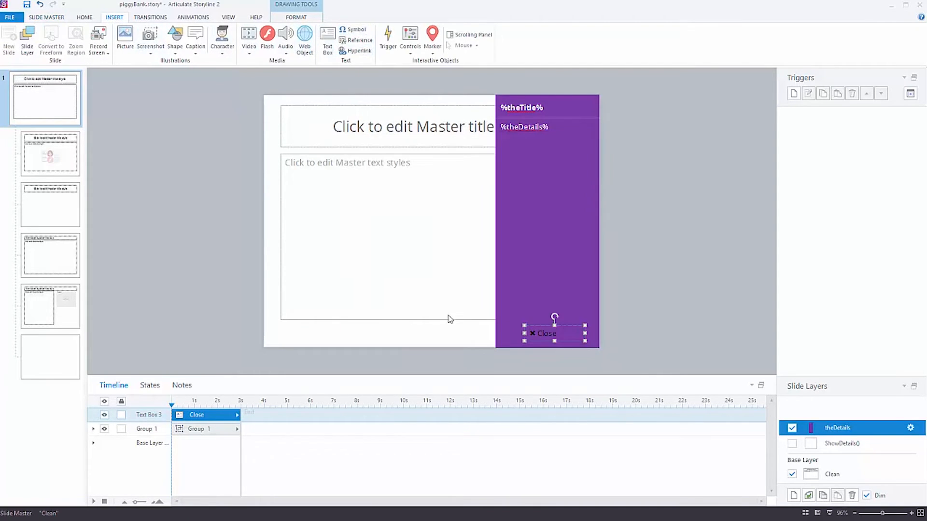
left_click(89, 17)
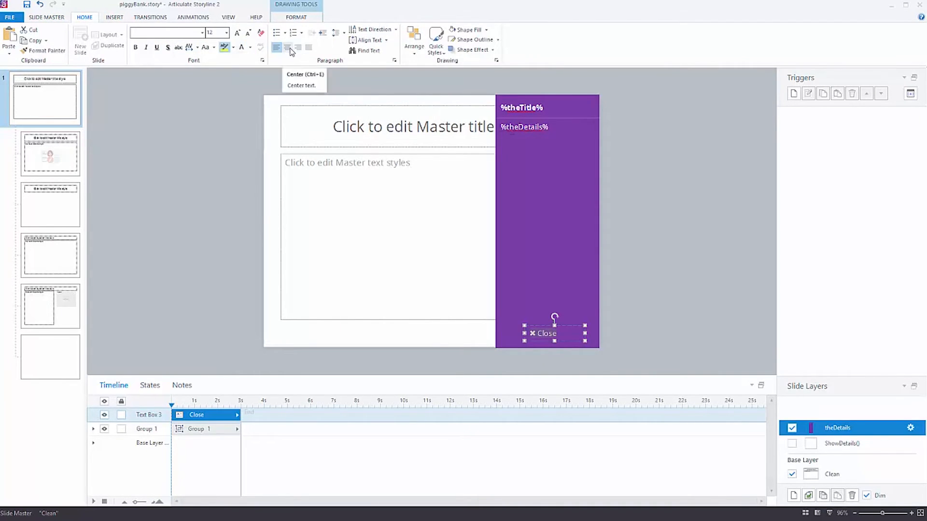
mouse_move(374, 82)
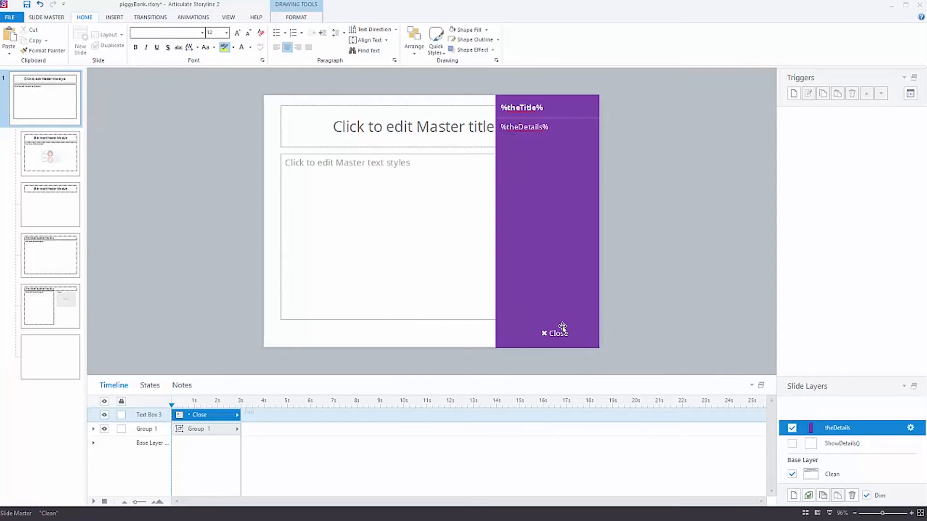
left_click(554, 333)
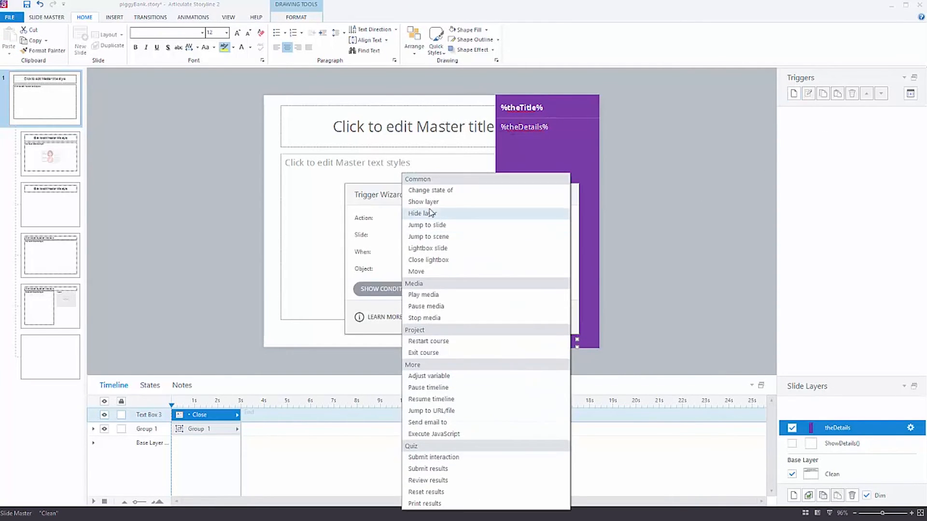
Make the Close trigger hide This Layer, then close Master View
left_click(422, 213)
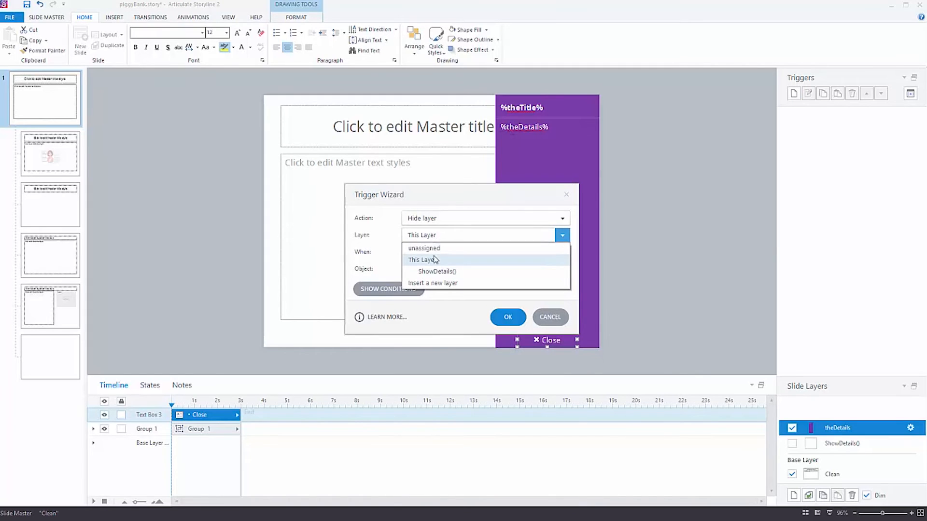
left_click(422, 260)
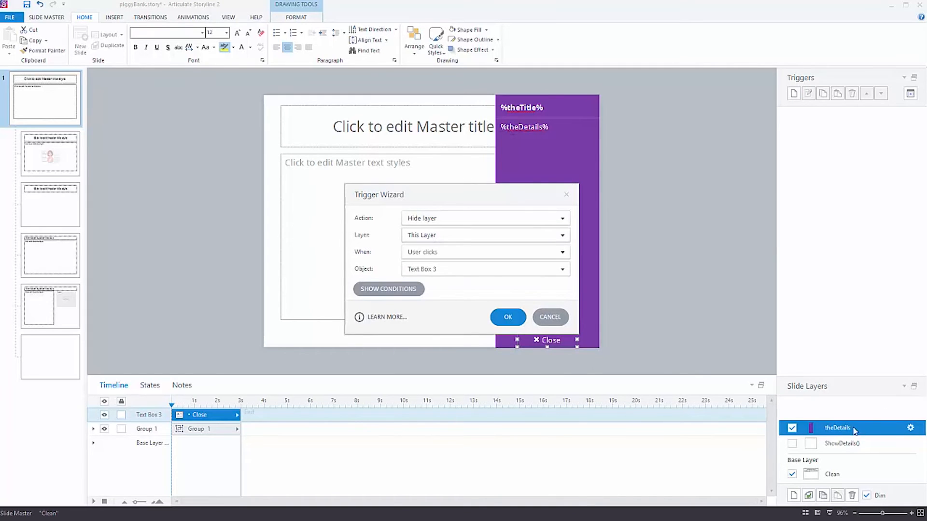
left_click(508, 318)
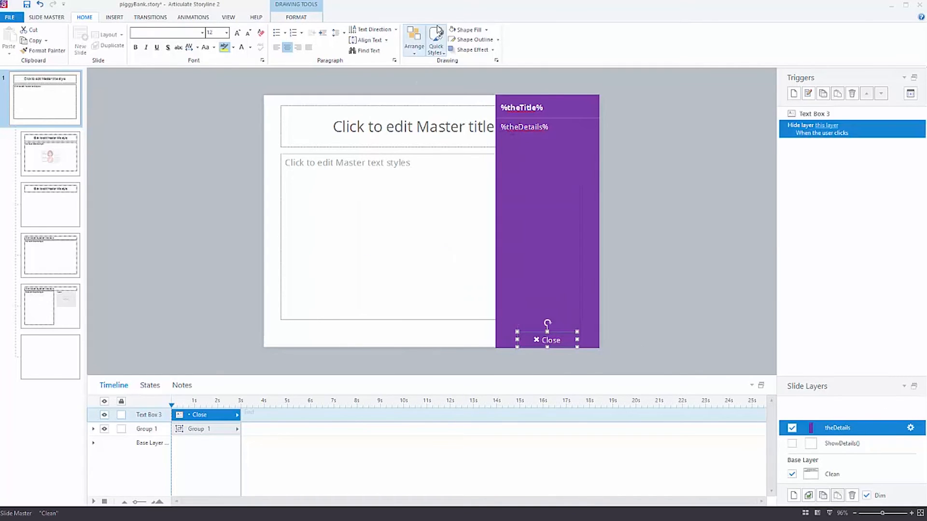
left_click(41, 18)
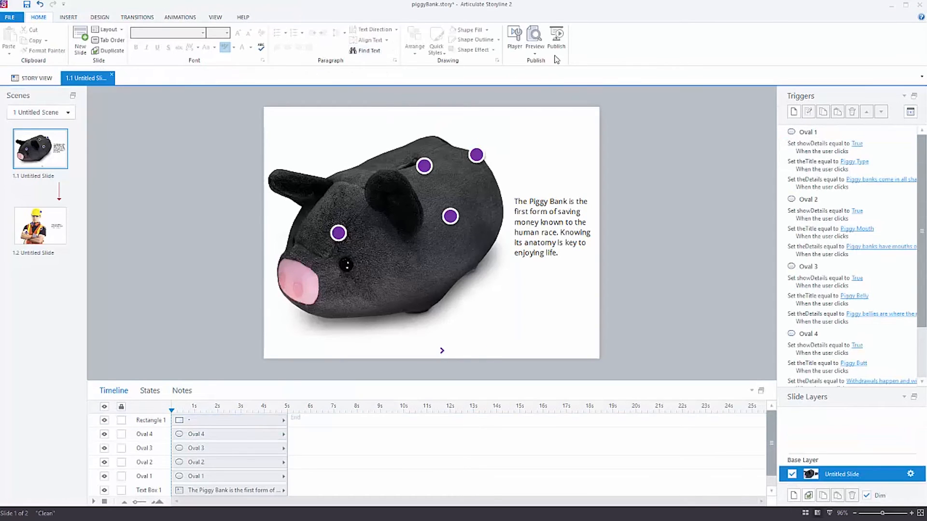
Preview the course and confirm Close hides the Piggy Type details panel
left_click(534, 34)
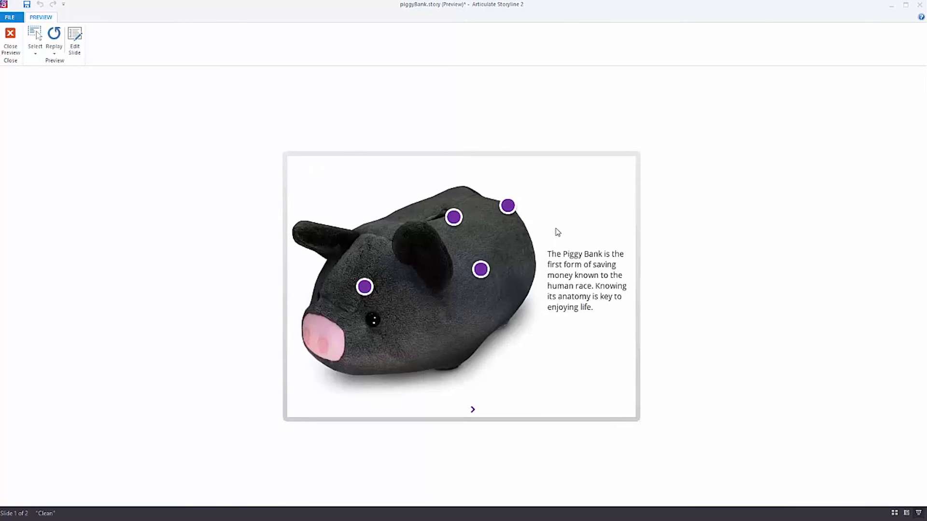
left_click(365, 286)
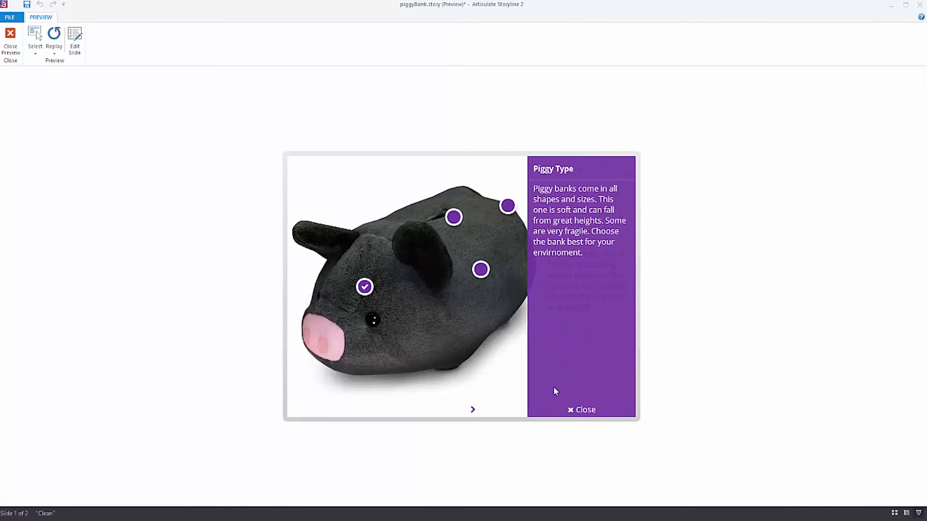
left_click(454, 217)
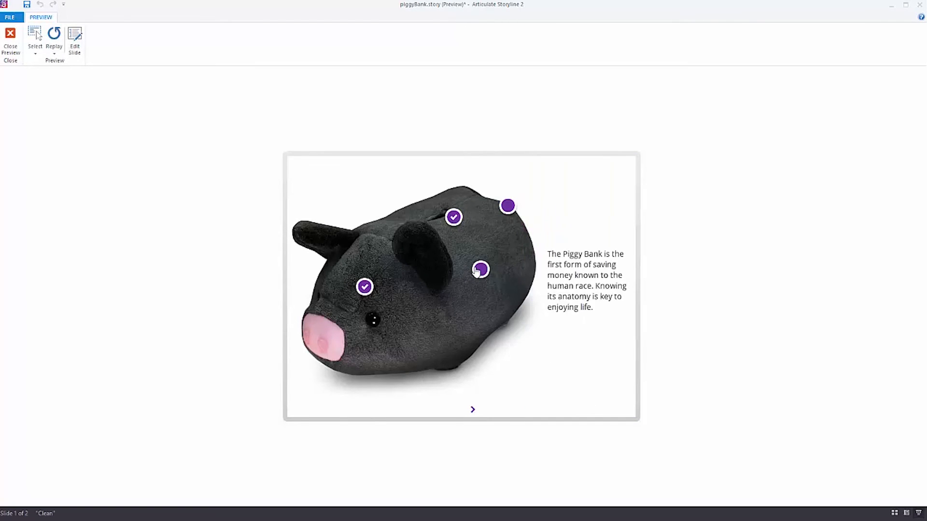
On the safety gear slide, confirm Close hides the Ear Protection and Hard Hat panels
left_click(472, 409)
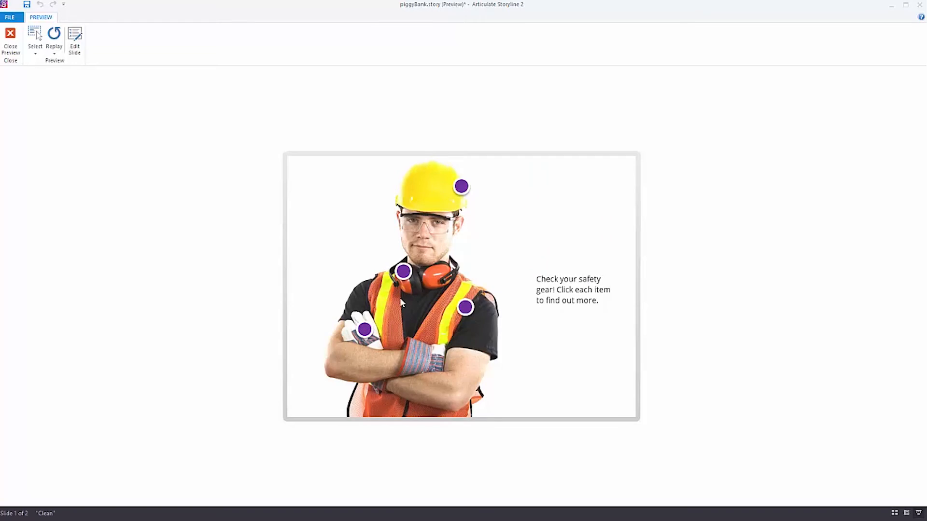
left_click(404, 272)
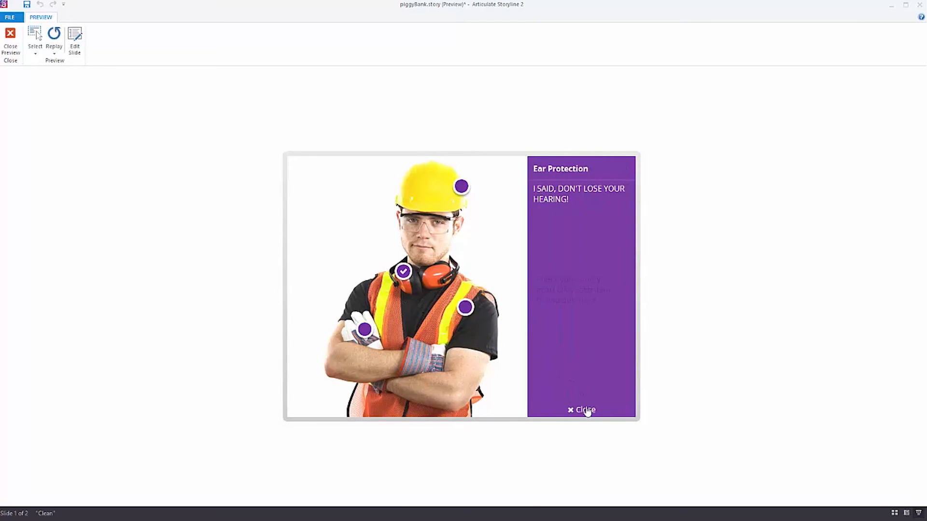
left_click(364, 330)
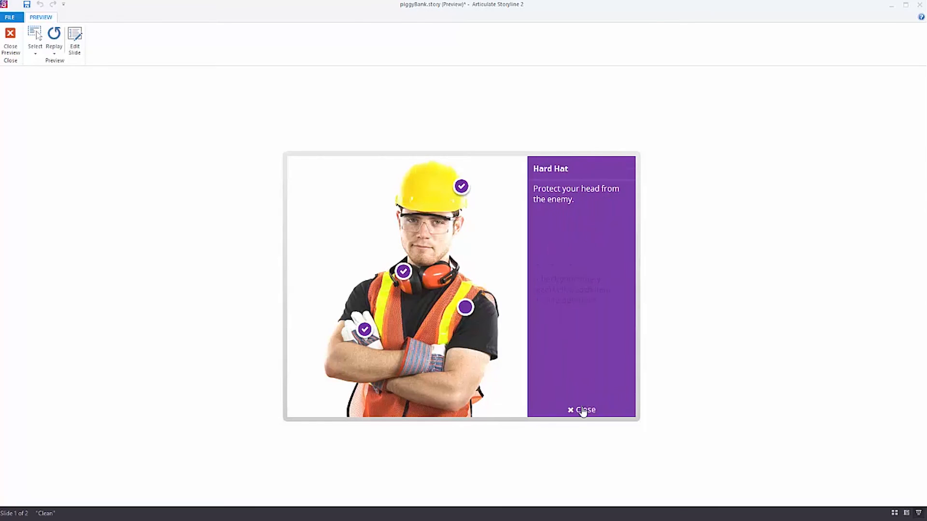
left_click(583, 410)
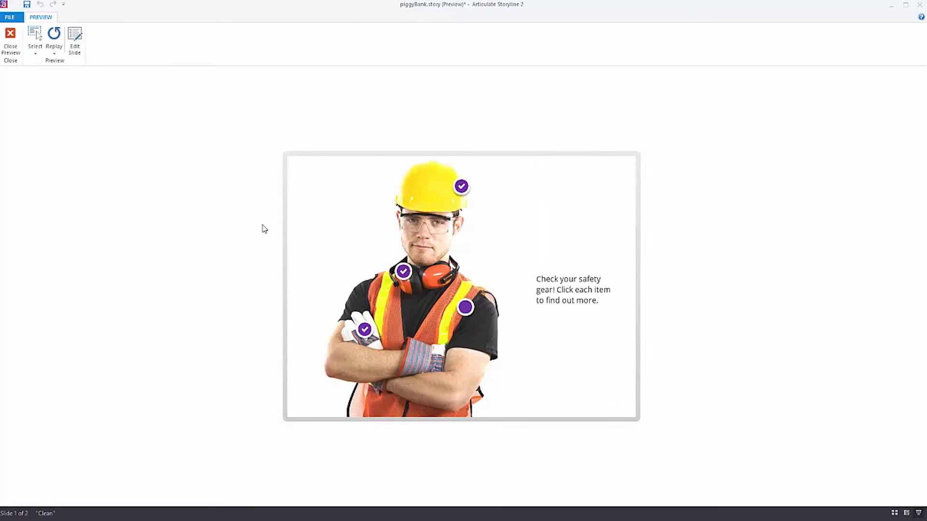
mouse_move(510, 245)
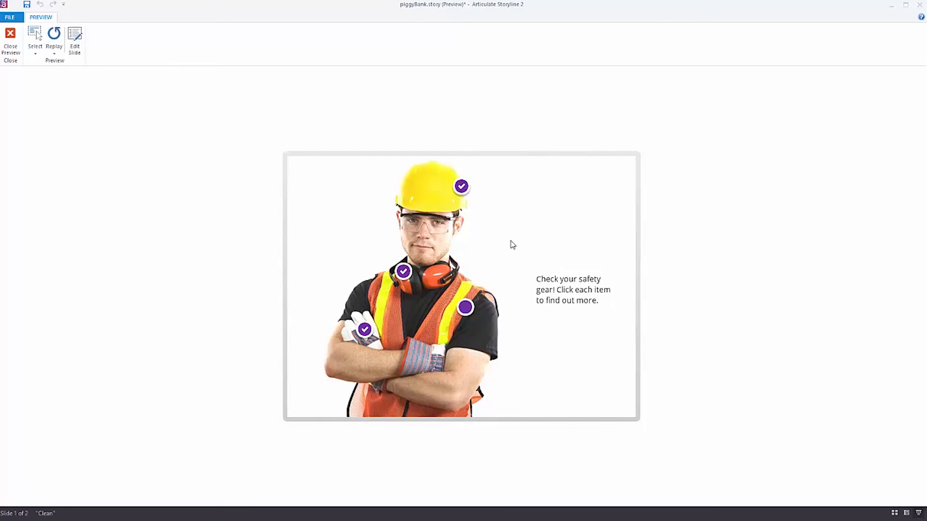